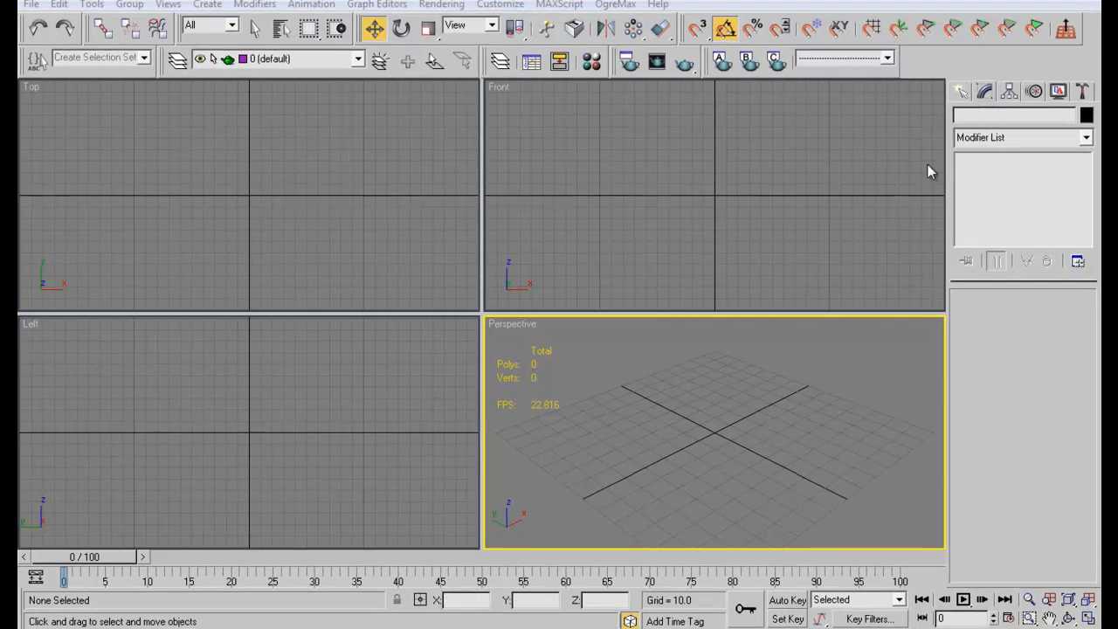
Show the Standard Primitives object types in the Create panel of an empty scene.
click(977, 113)
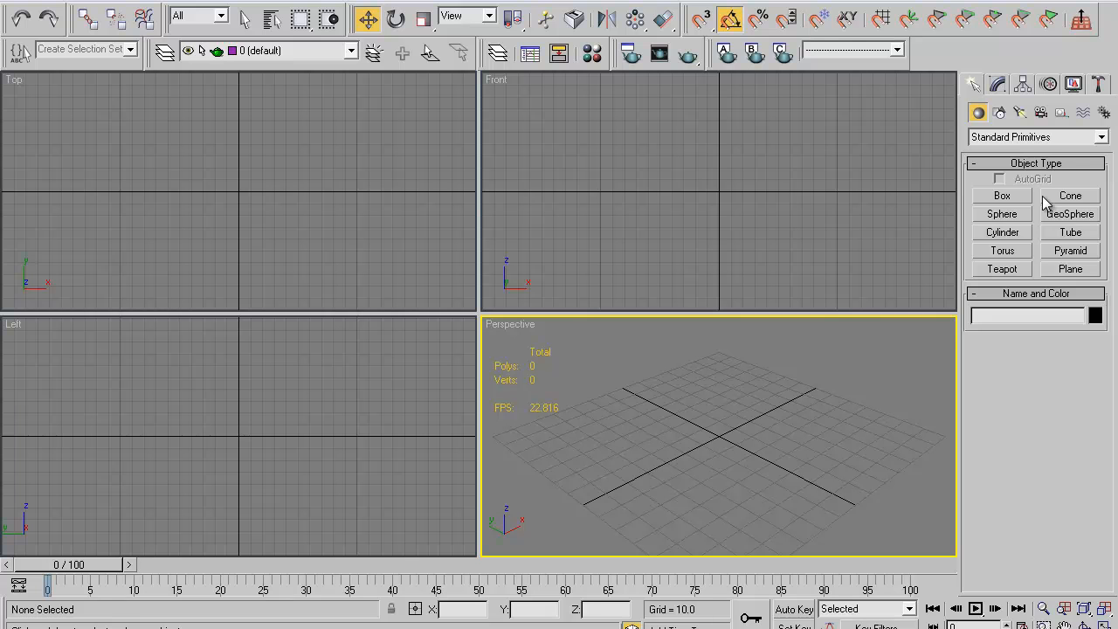
mouse_move(1017, 195)
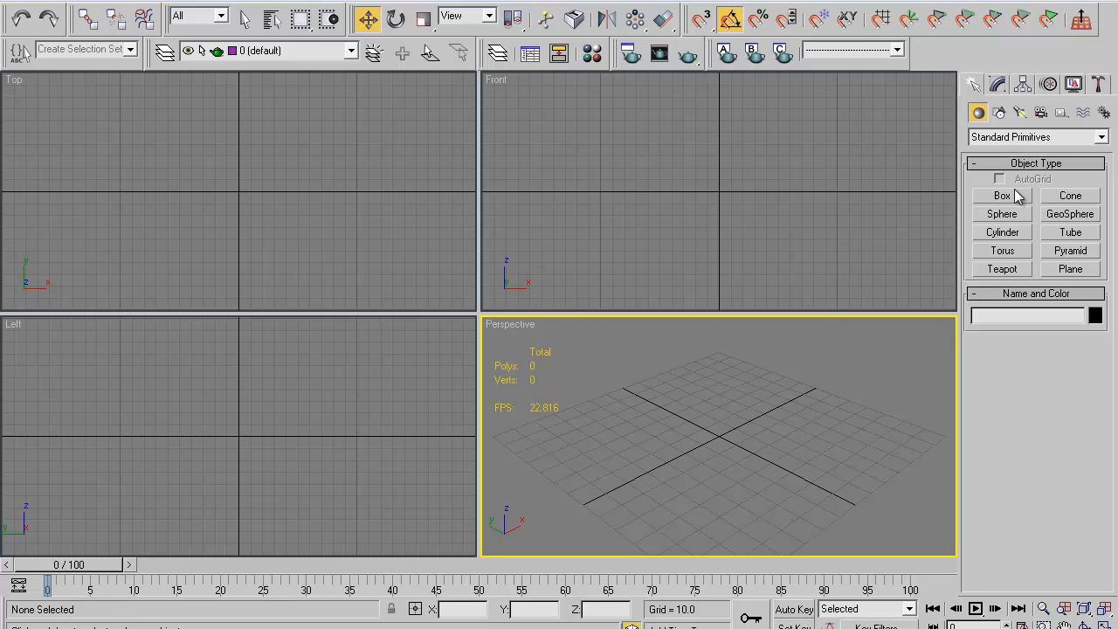
Create a 10-sided, 3-height-segment cylinder (radius ~11.3, height ~60.5) and convert it to Editable Poly.
click(1002, 232)
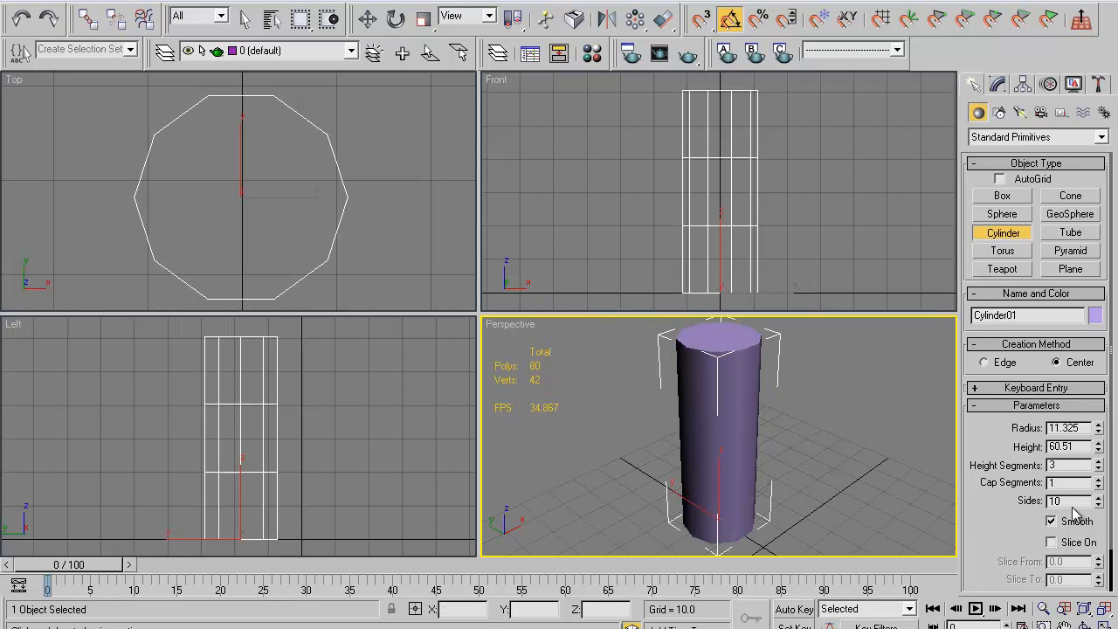
mouse_move(1105, 493)
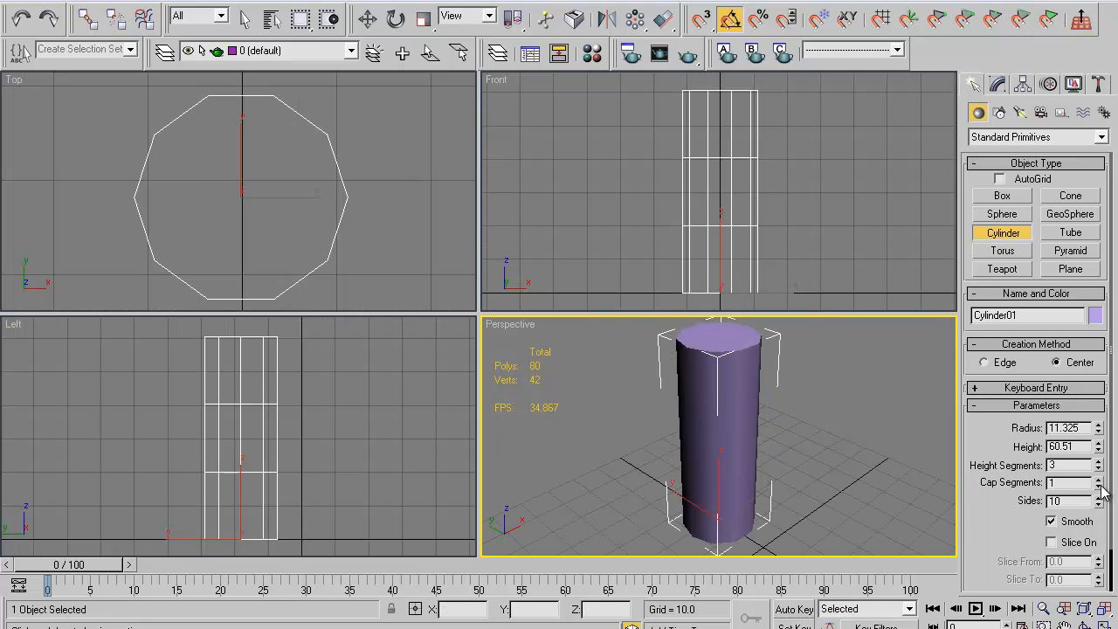
click(1097, 479)
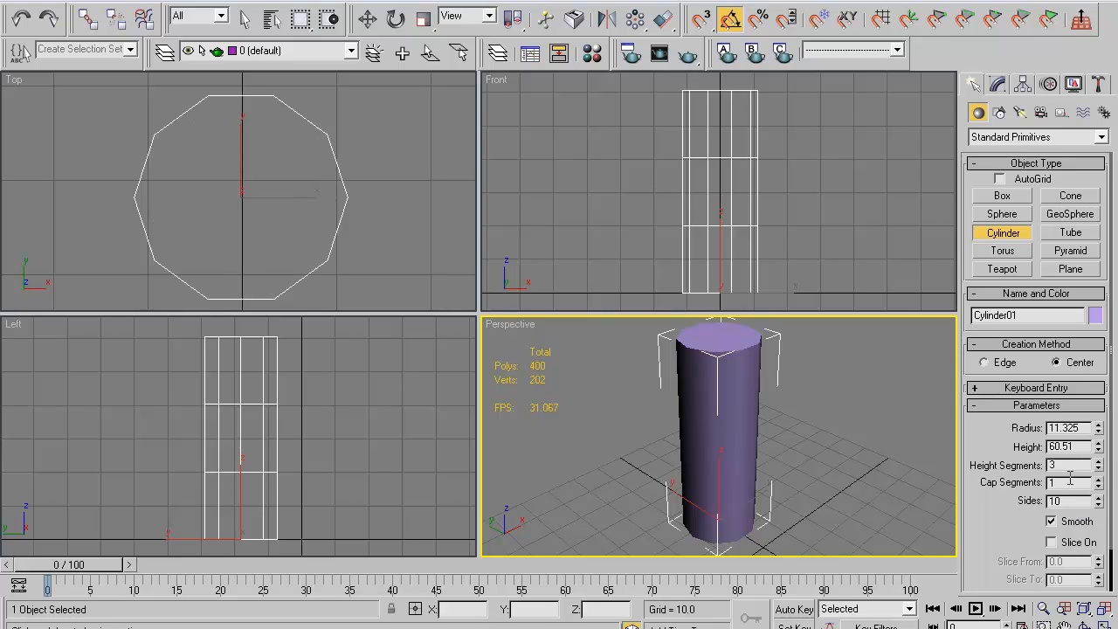
triple_click(1070, 500)
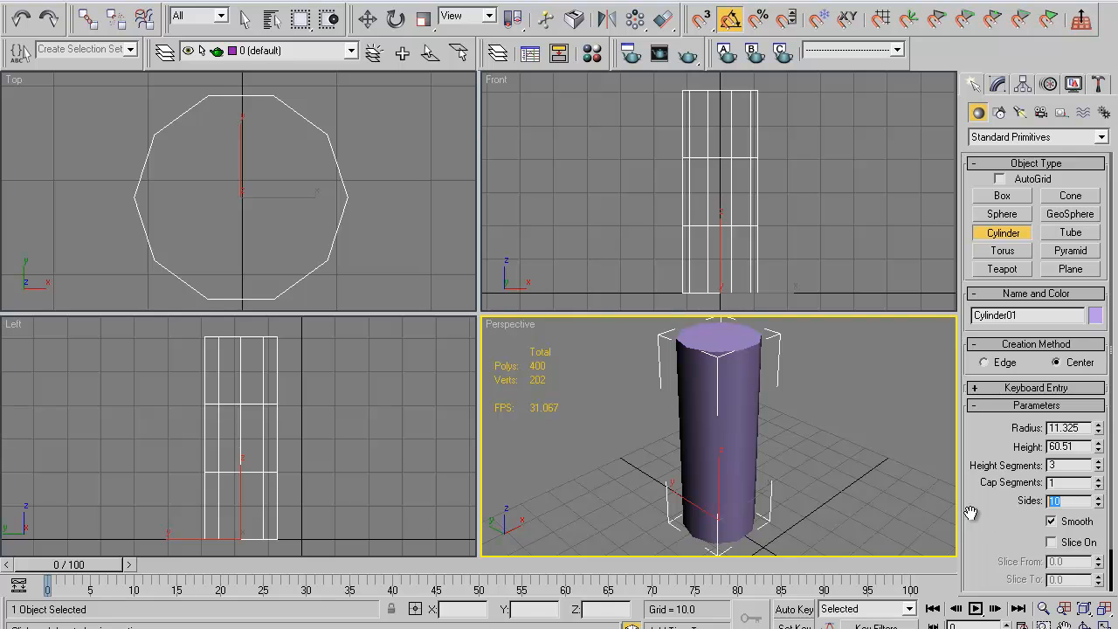
mouse_move(741, 358)
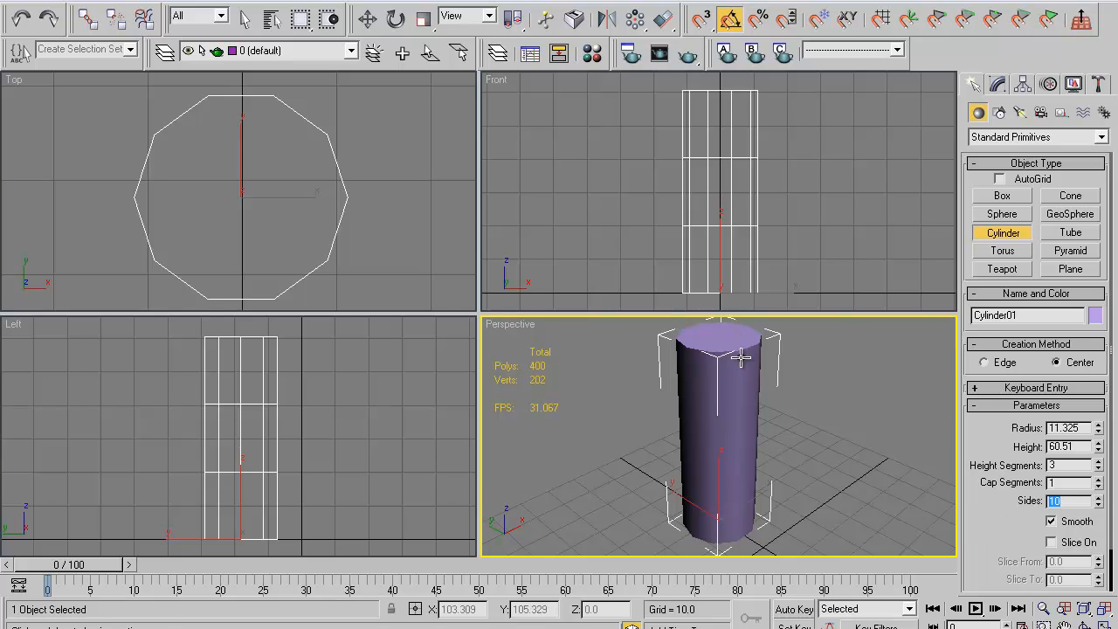
click(367, 18)
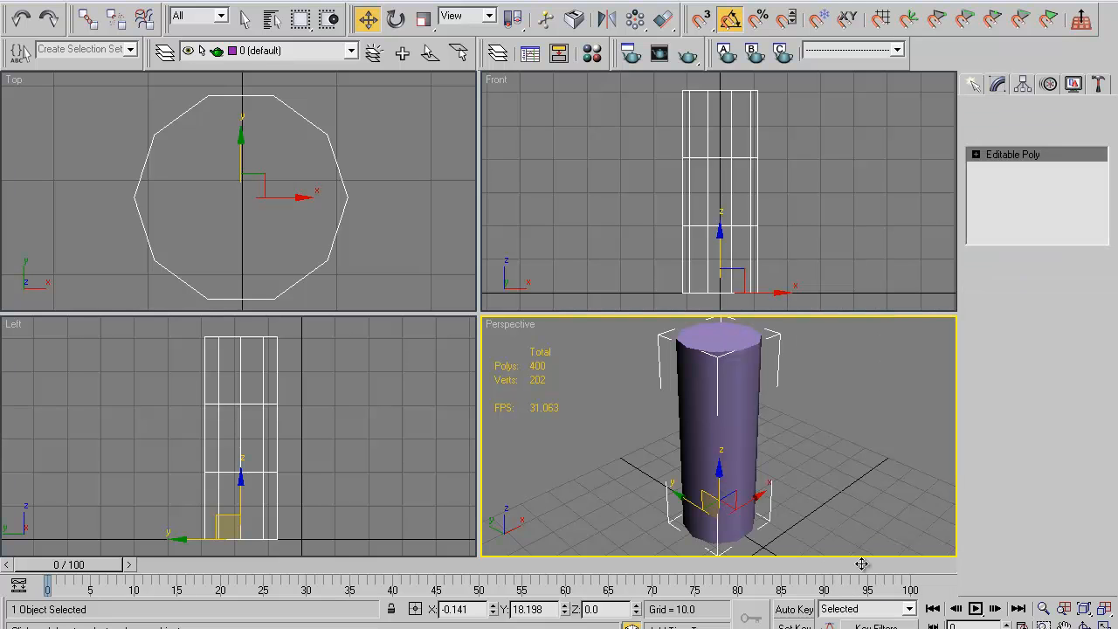
Scale Cylinder01's lower vertex rings outward in Vertex mode to flare the trunk base.
click(990, 318)
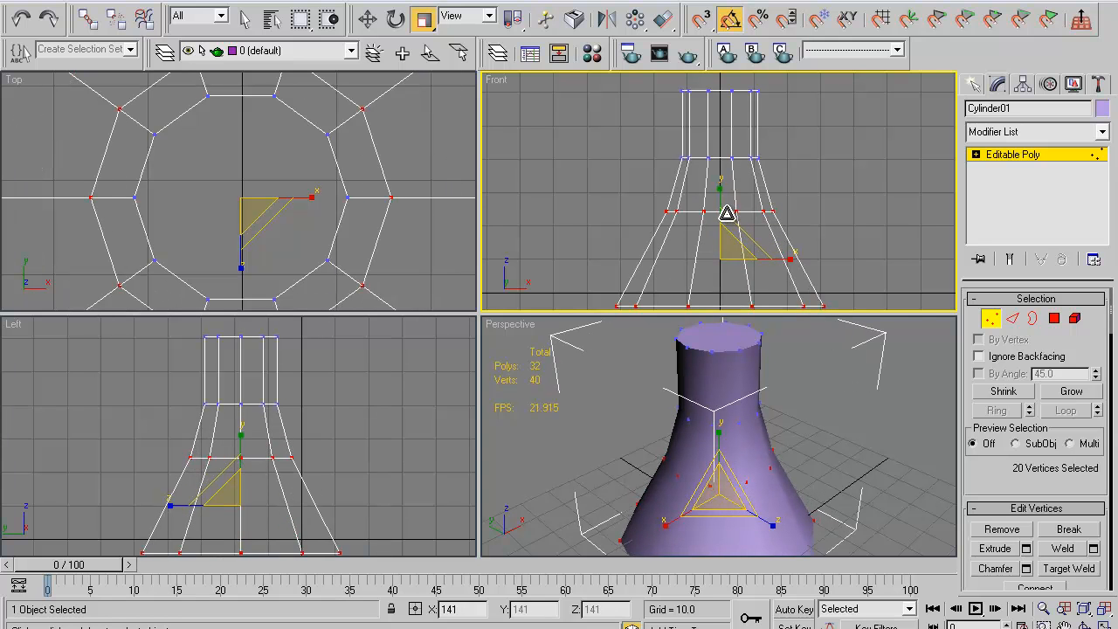
drag(727, 214, 720, 225)
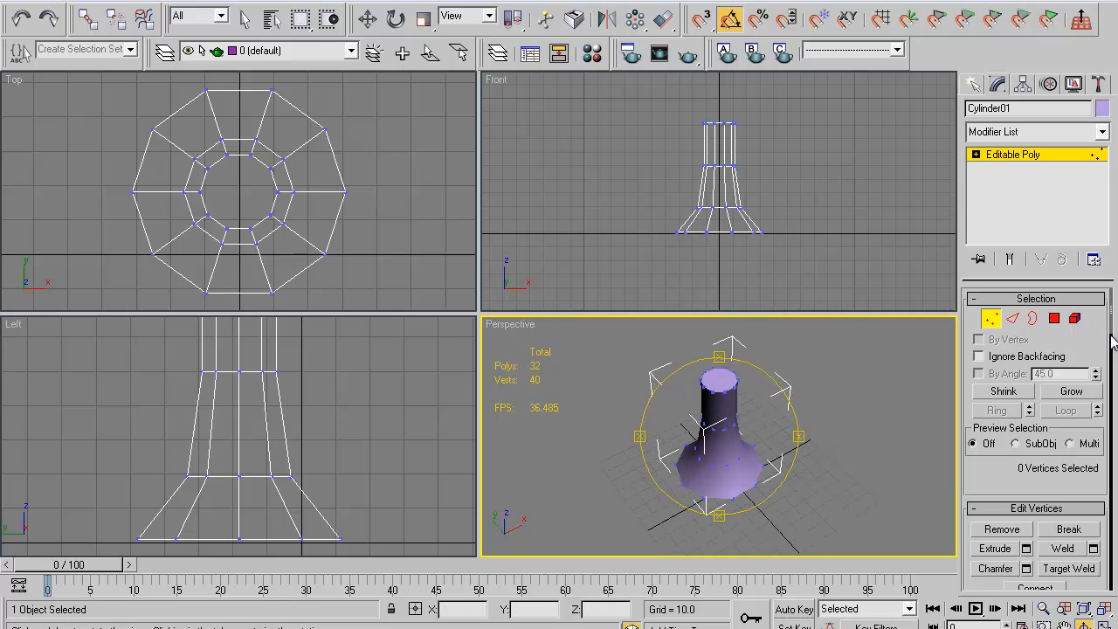
Extrude the trunk's top cap face repeatedly, shifting it right to grow a bent branch.
click(1075, 318)
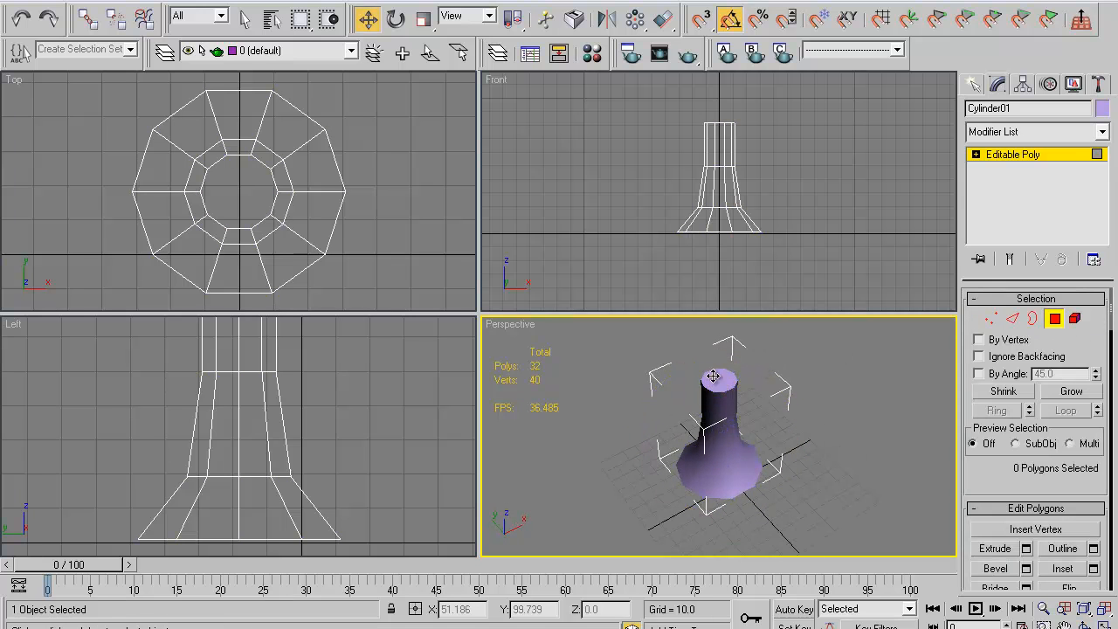
click(715, 375)
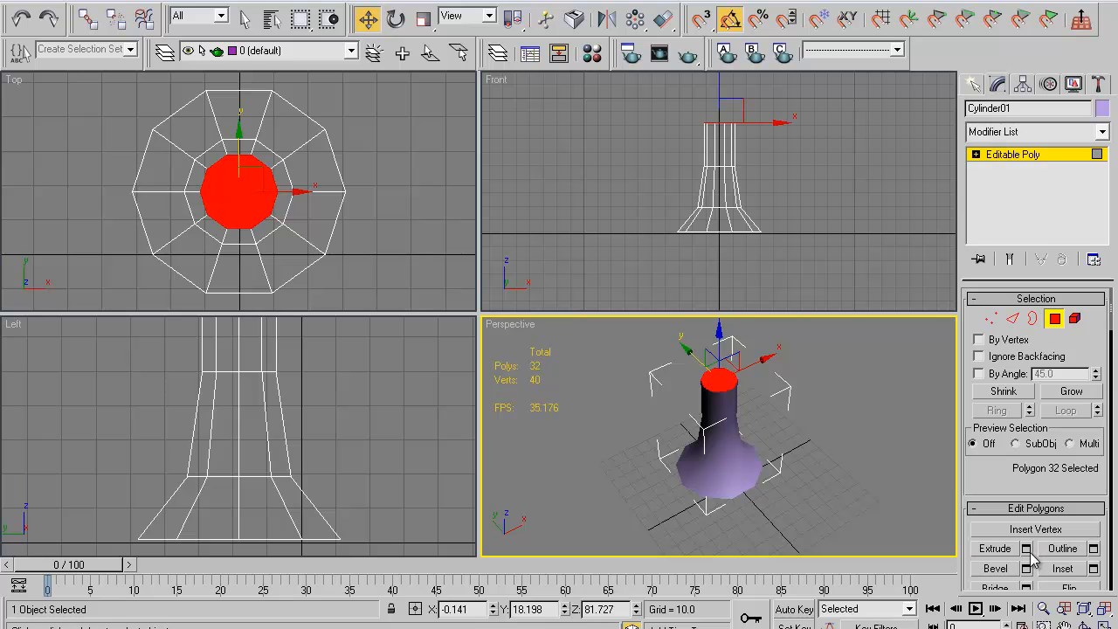
click(1026, 547)
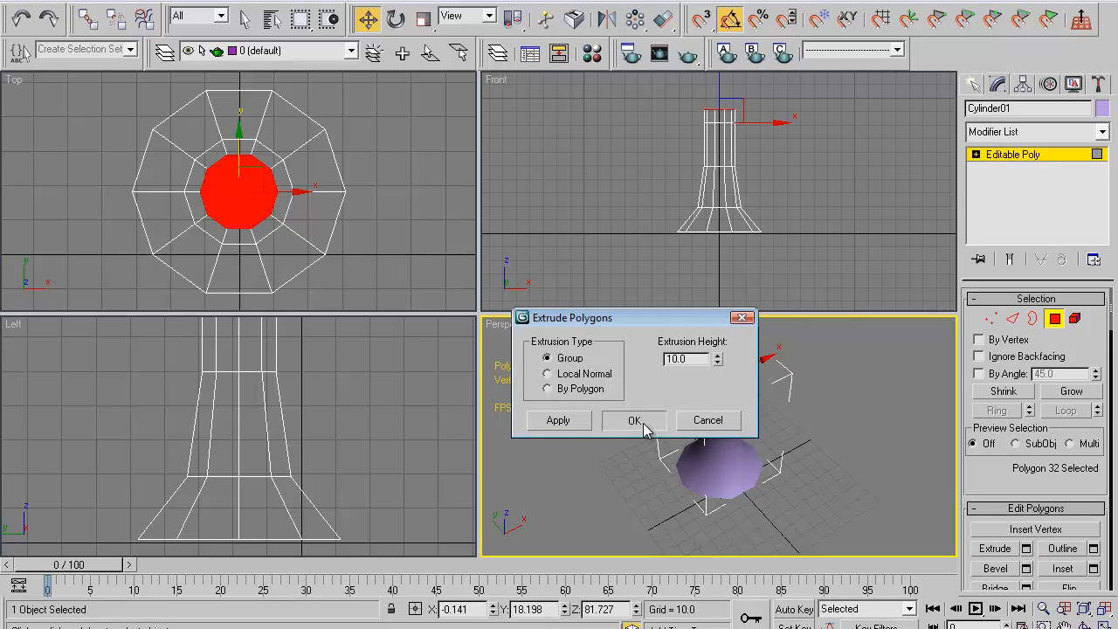
click(635, 420)
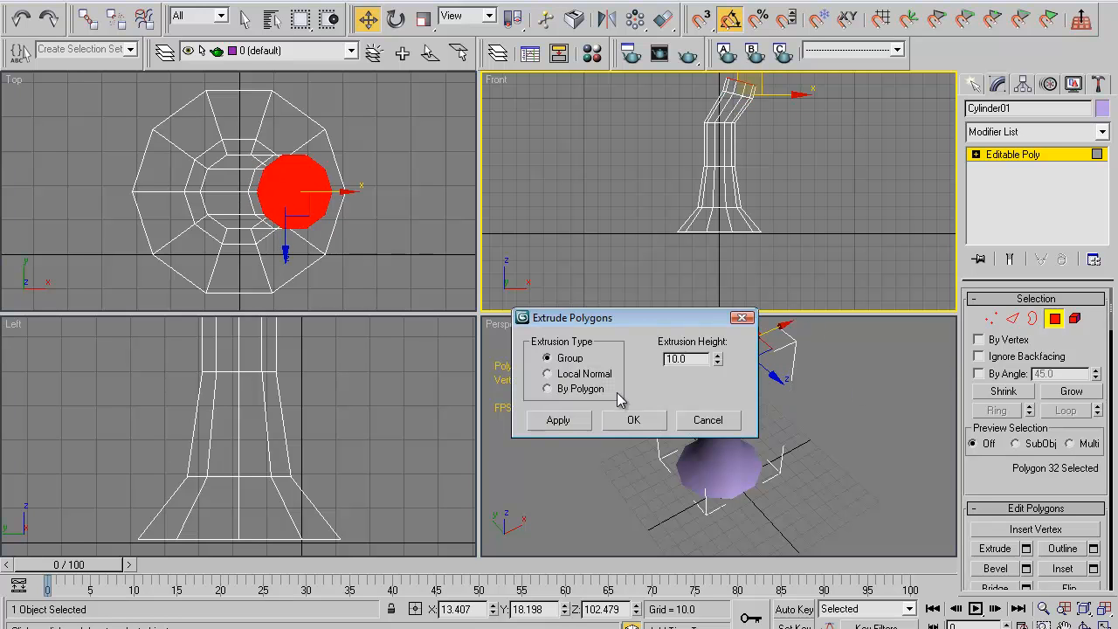
click(634, 421)
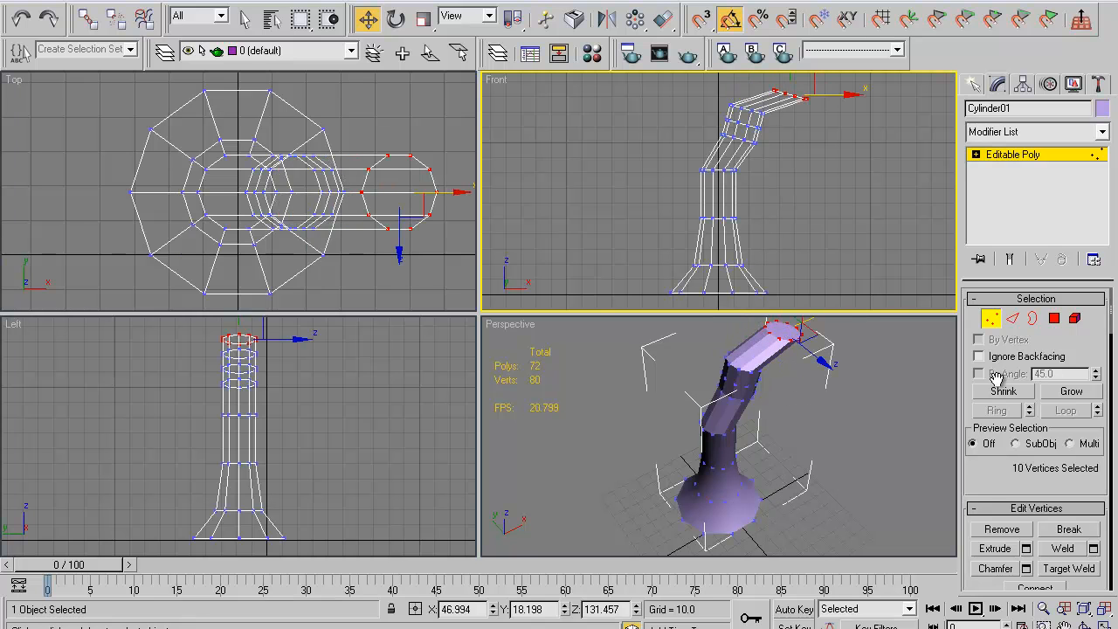
Pull the branch's end edge loop outward and rotate it into a pointed, up-tilted tip.
scroll(down, 3)
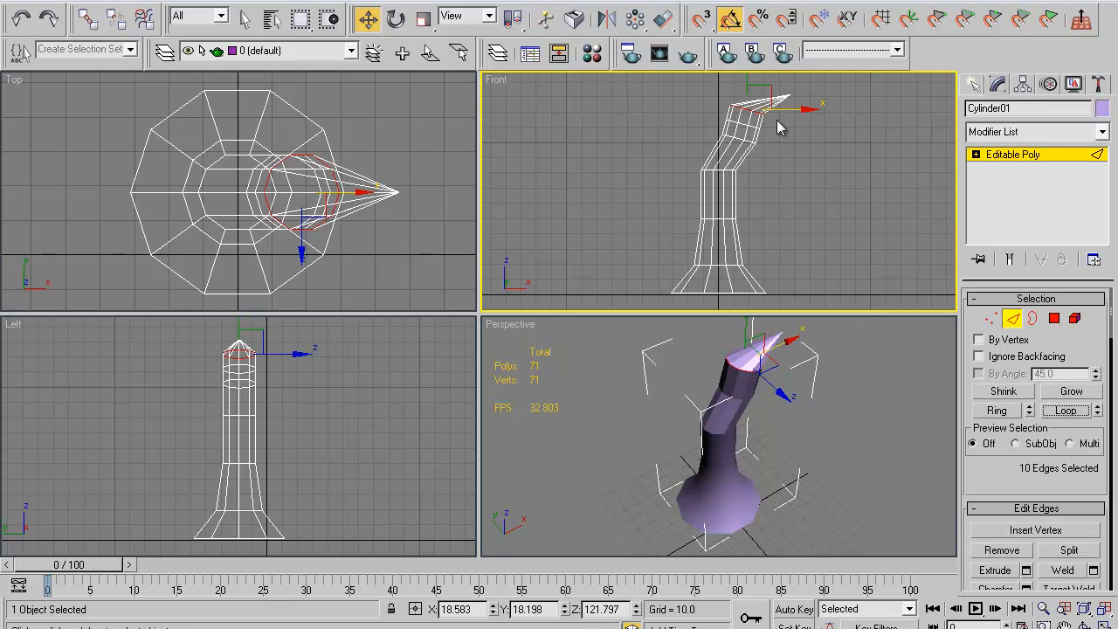
drag(764, 109, 795, 112)
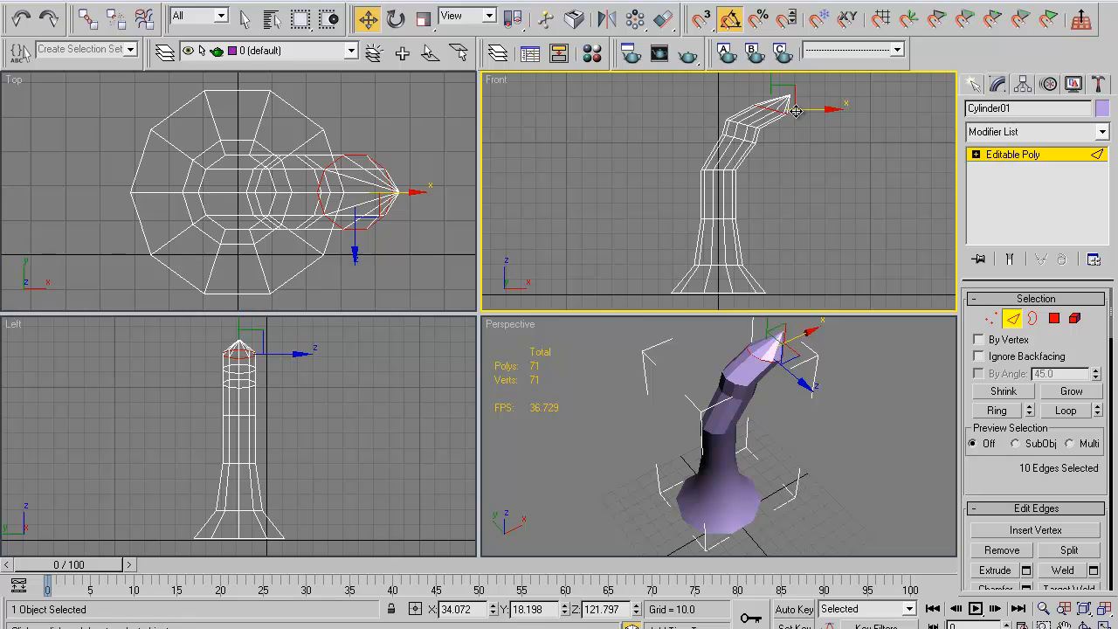
click(395, 18)
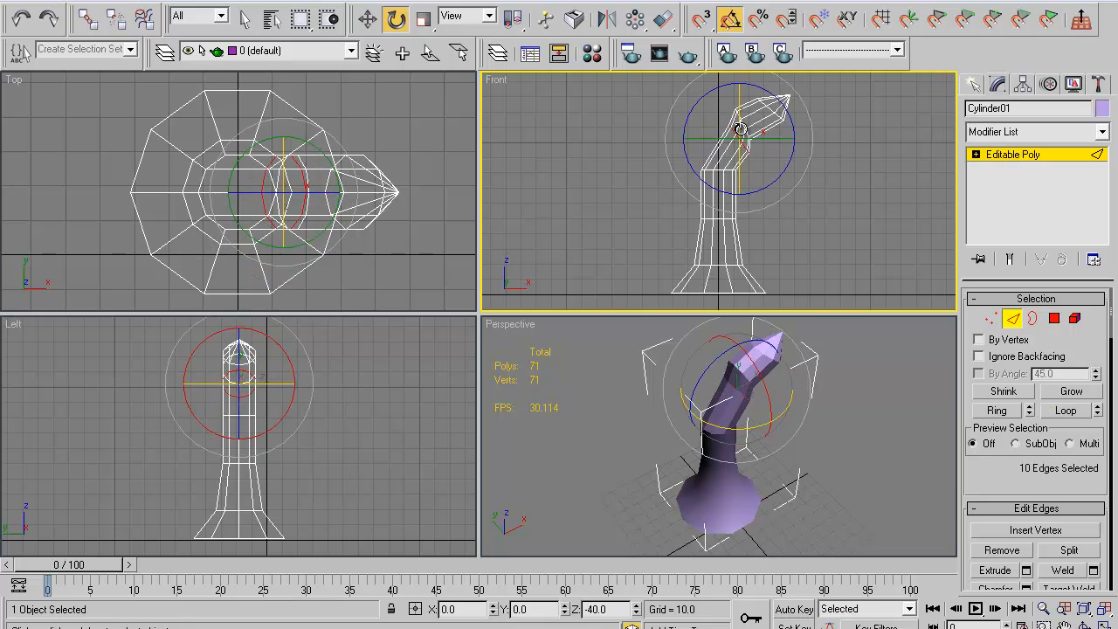
click(991, 318)
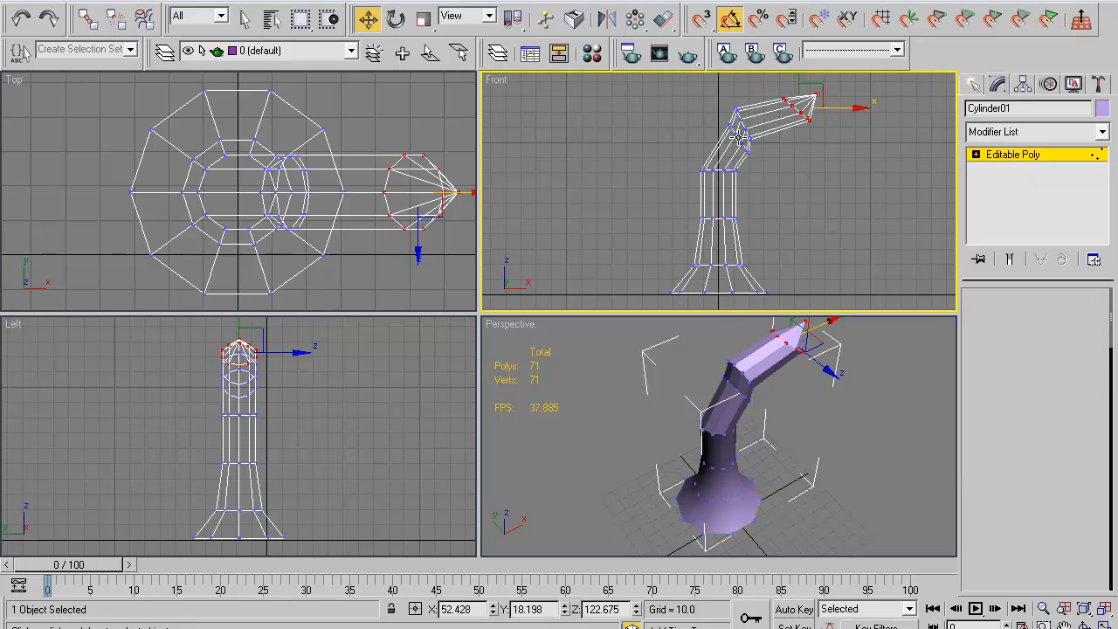
Shift a branch edge loop to smooth the bend, then clone the 40 branch polygons beside it.
click(1012, 319)
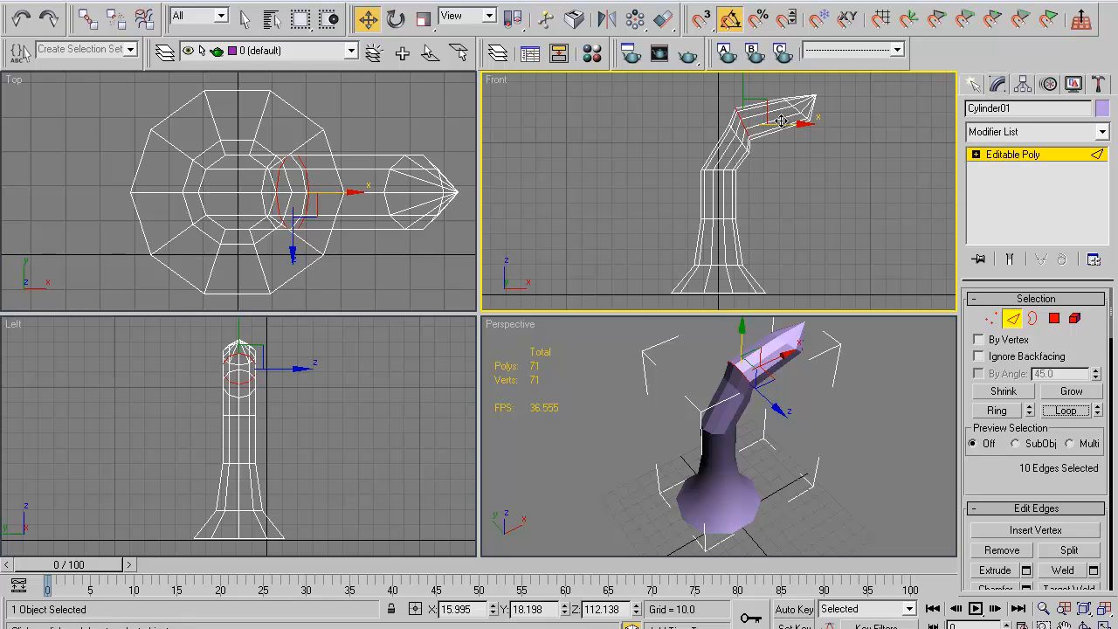
drag(790, 122, 804, 136)
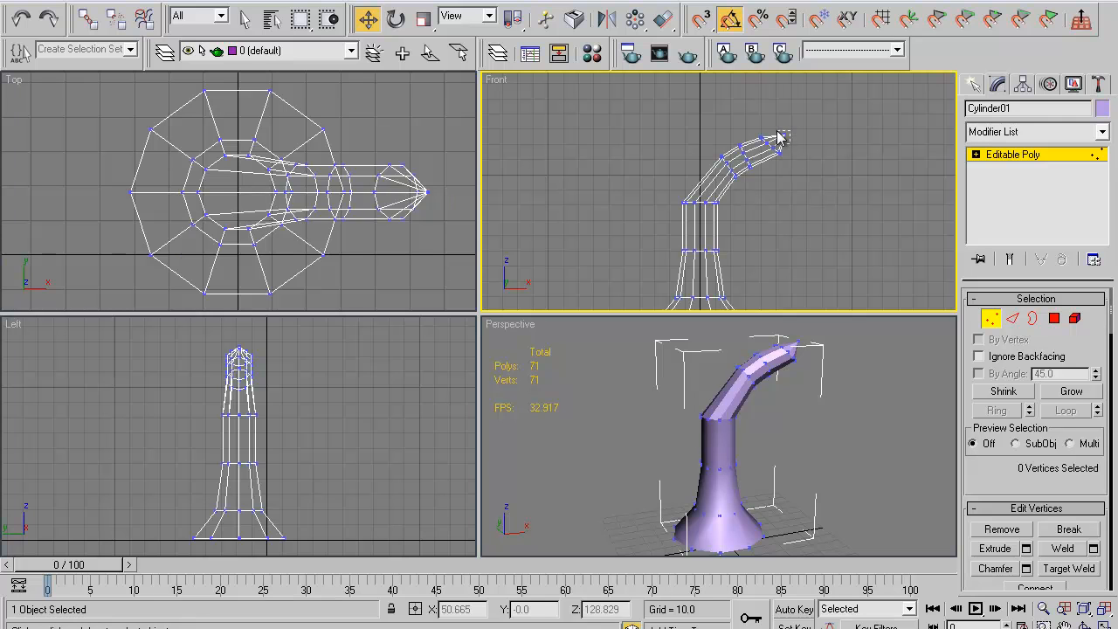
click(791, 131)
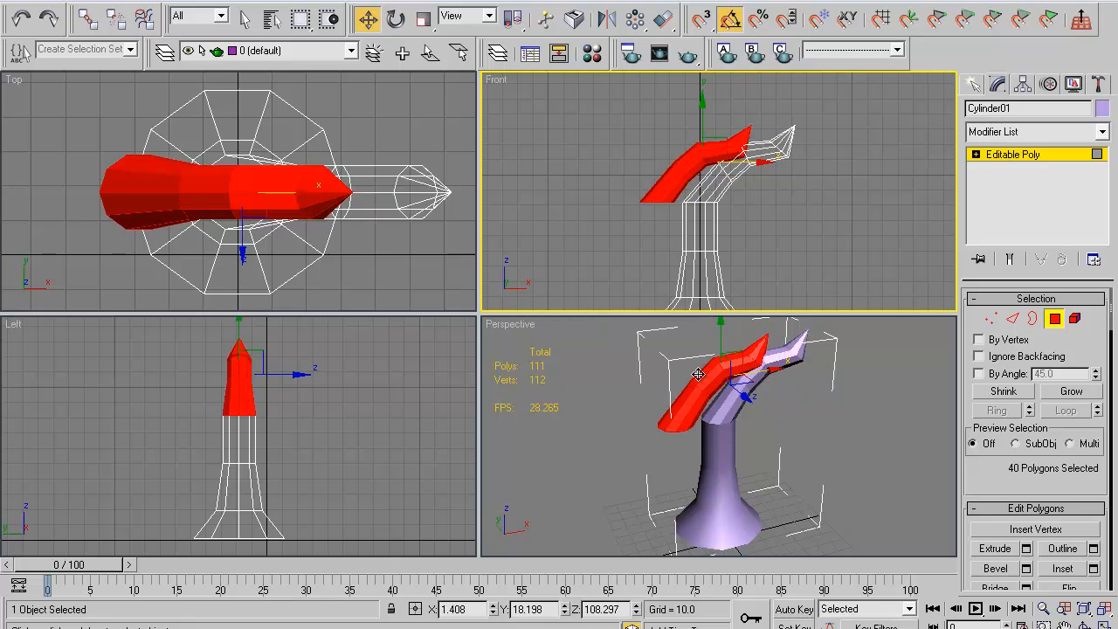
Rotate and move the copied branch opposite the first, then orbit to check the Y shape.
click(1032, 319)
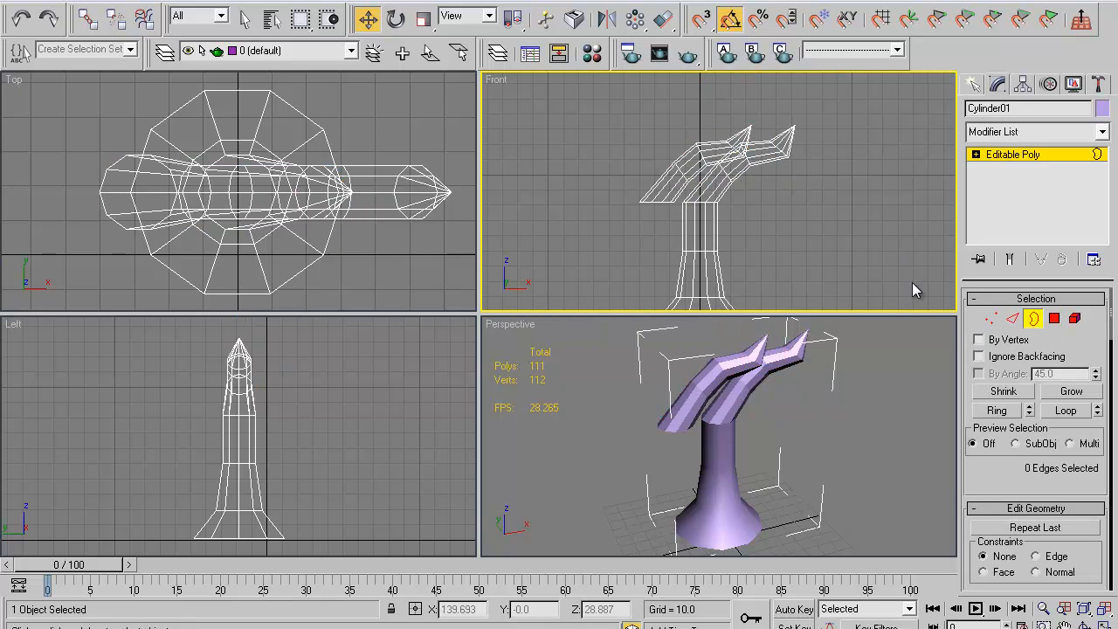
mouse_move(742, 274)
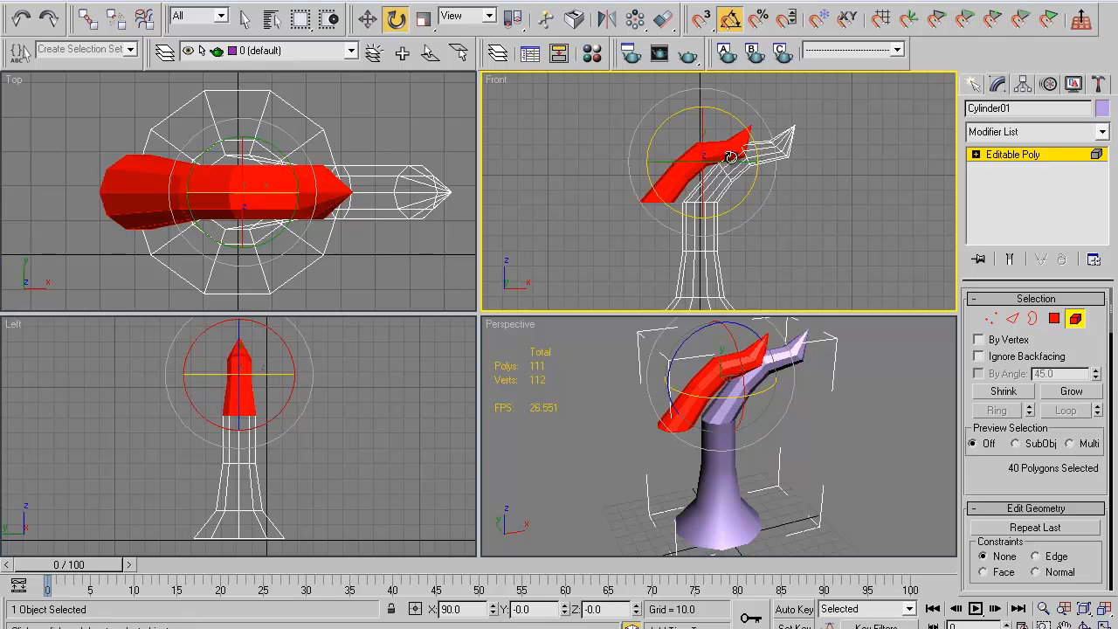
drag(729, 157, 729, 188)
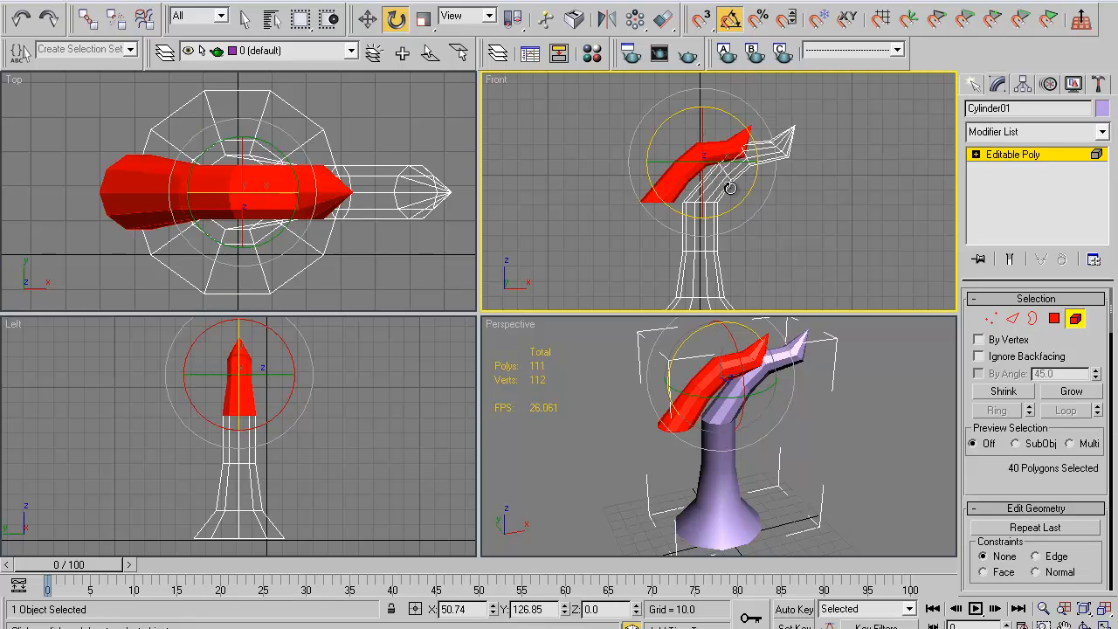
drag(729, 188, 865, 190)
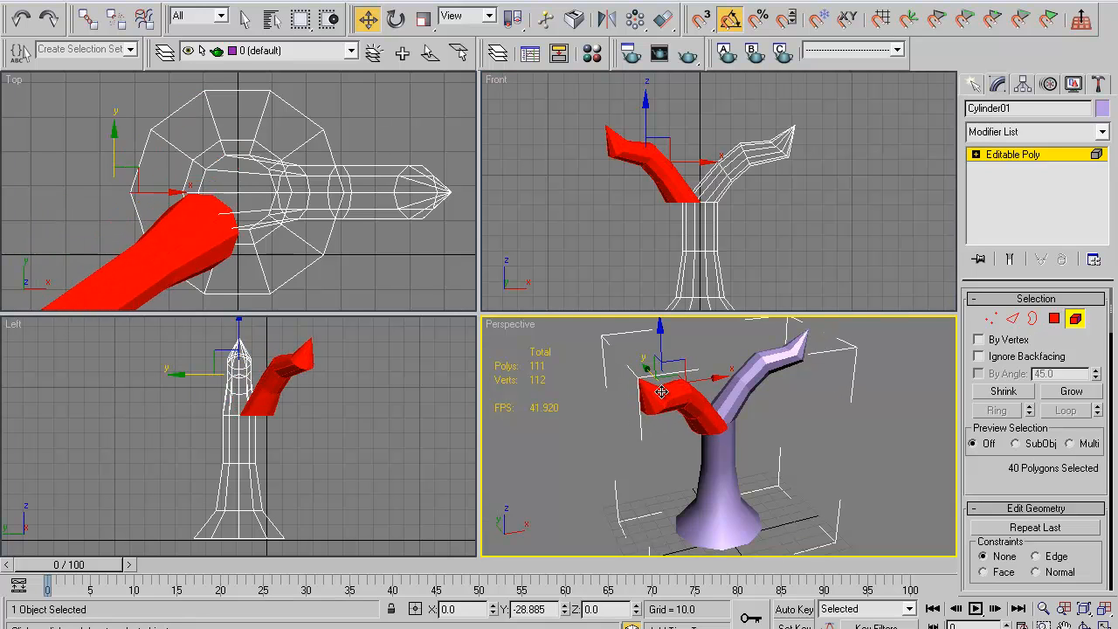
drag(661, 391, 721, 386)
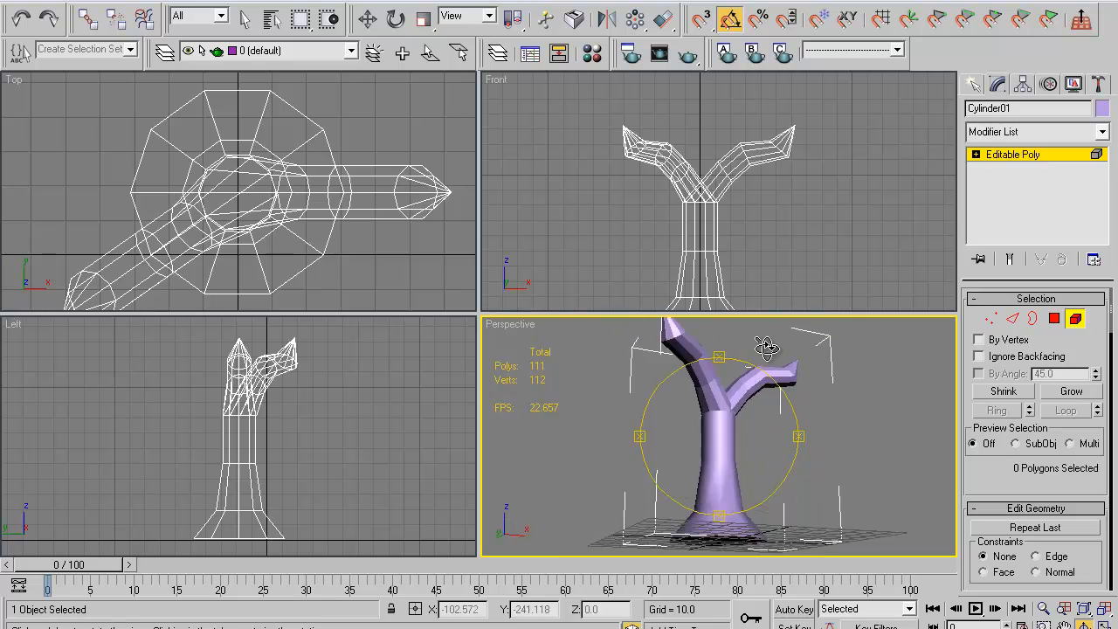
drag(764, 349, 764, 401)
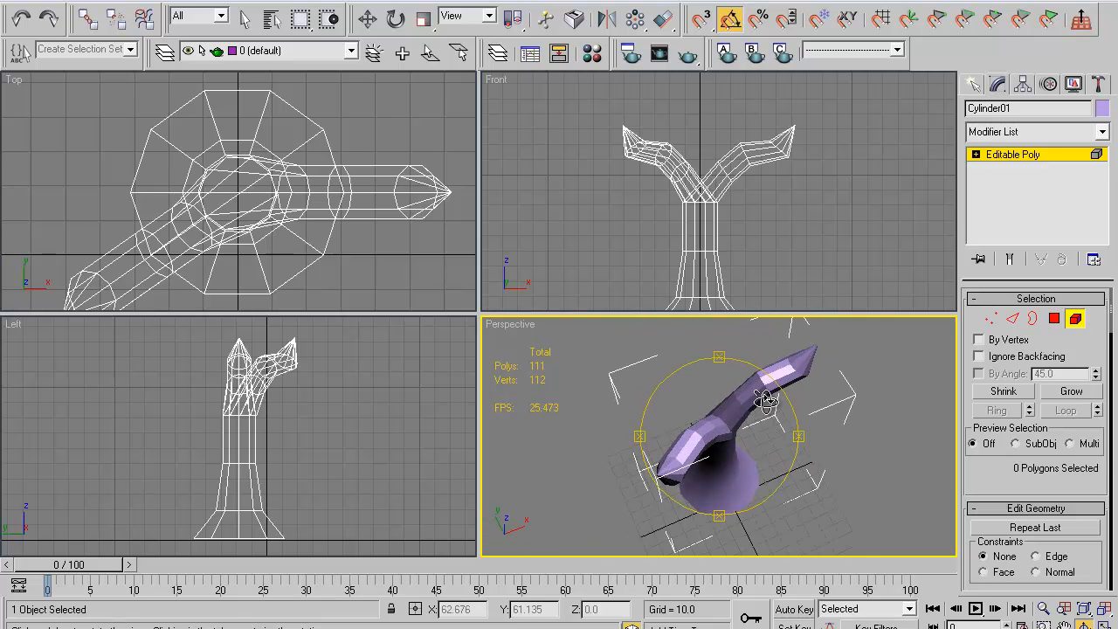
drag(764, 397, 664, 354)
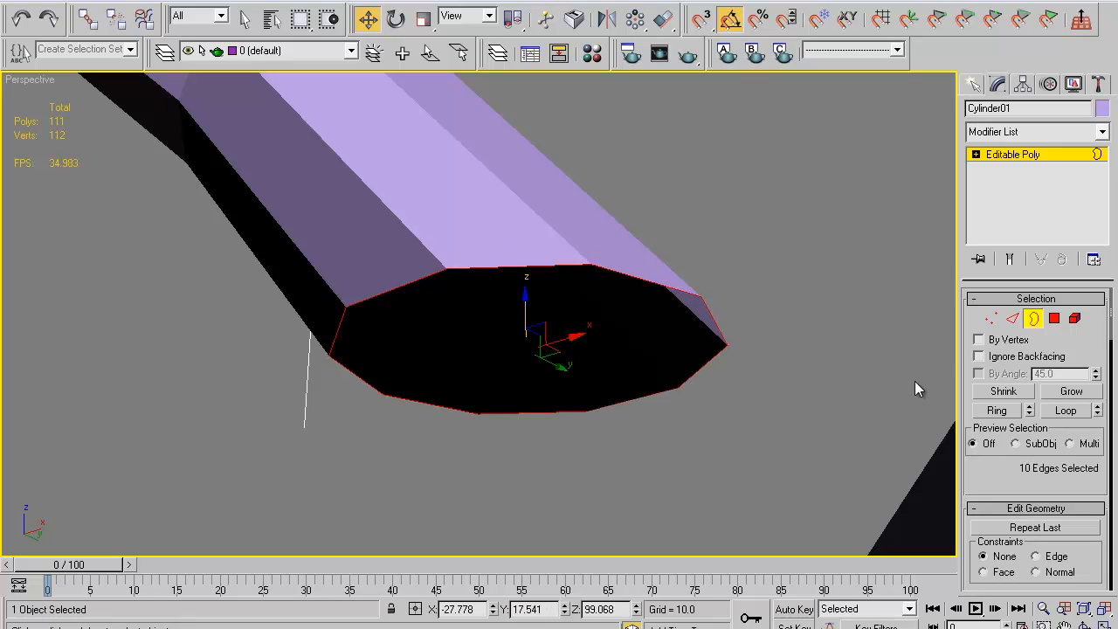
mouse_move(642, 277)
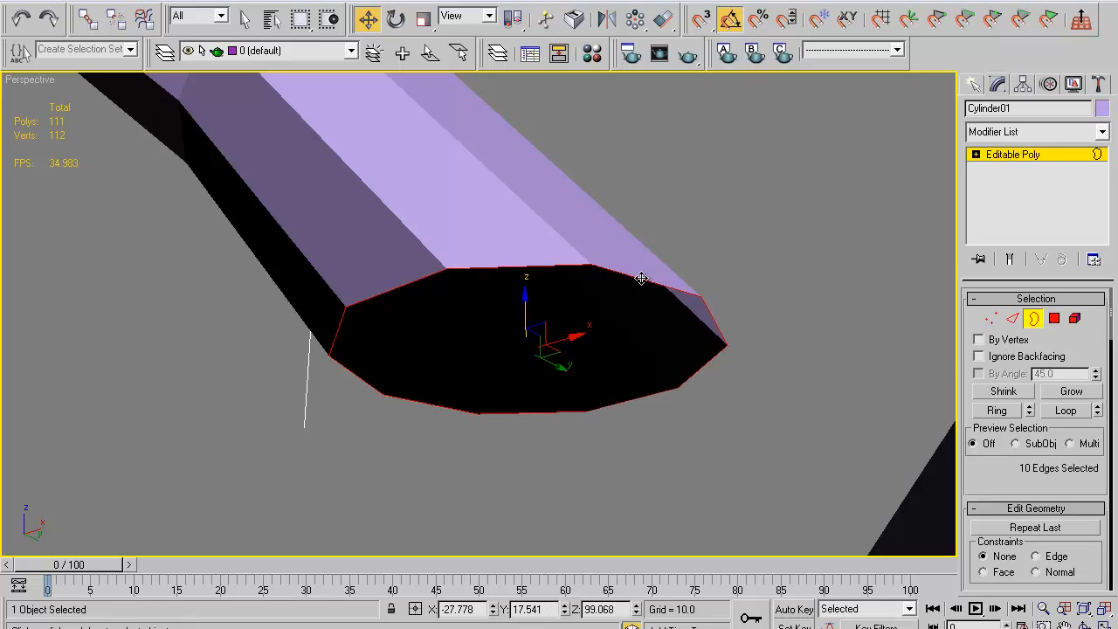
Cap the branch's open border end with one face, bringing the mesh to 112 polygons.
scroll(down, 3)
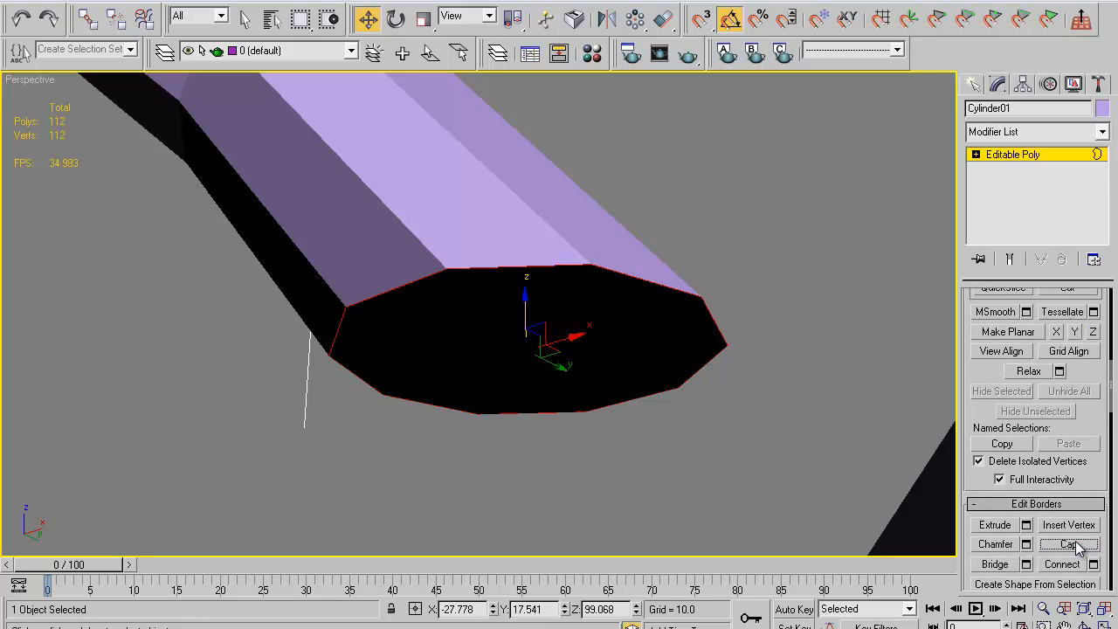
click(992, 318)
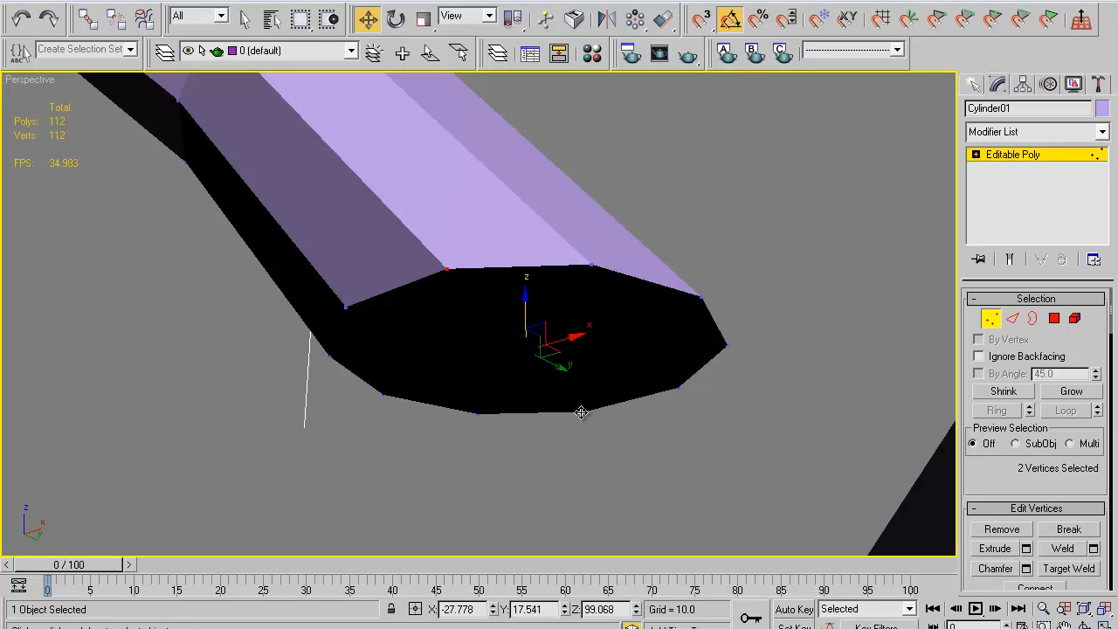
click(705, 374)
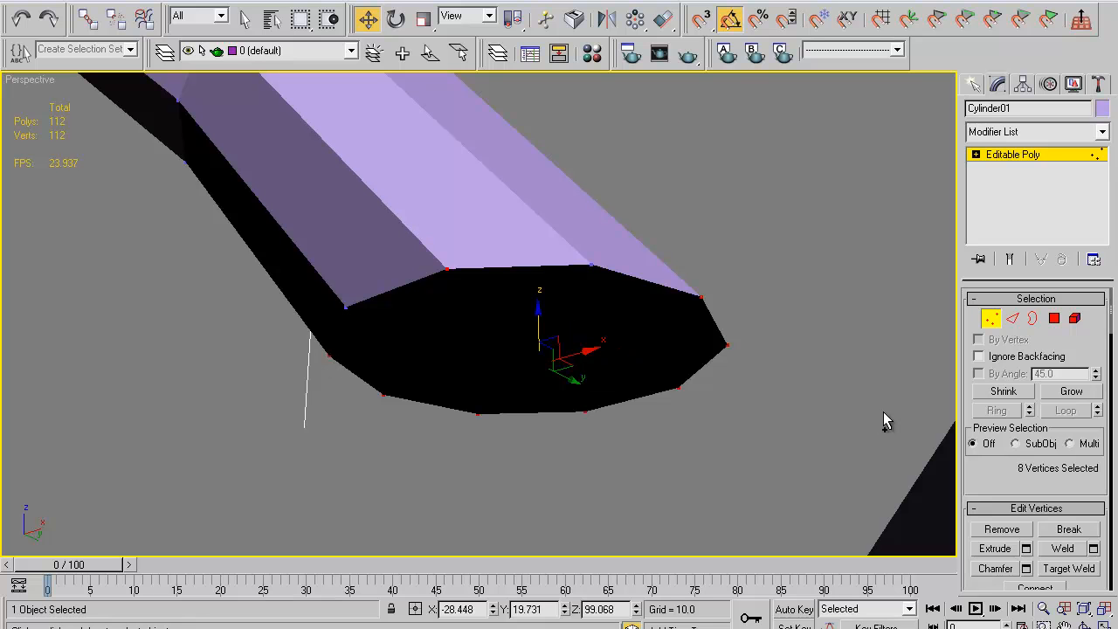
Connect two rim vertices on the branch-end cap with a new edge (113 polygons).
scroll(down, 3)
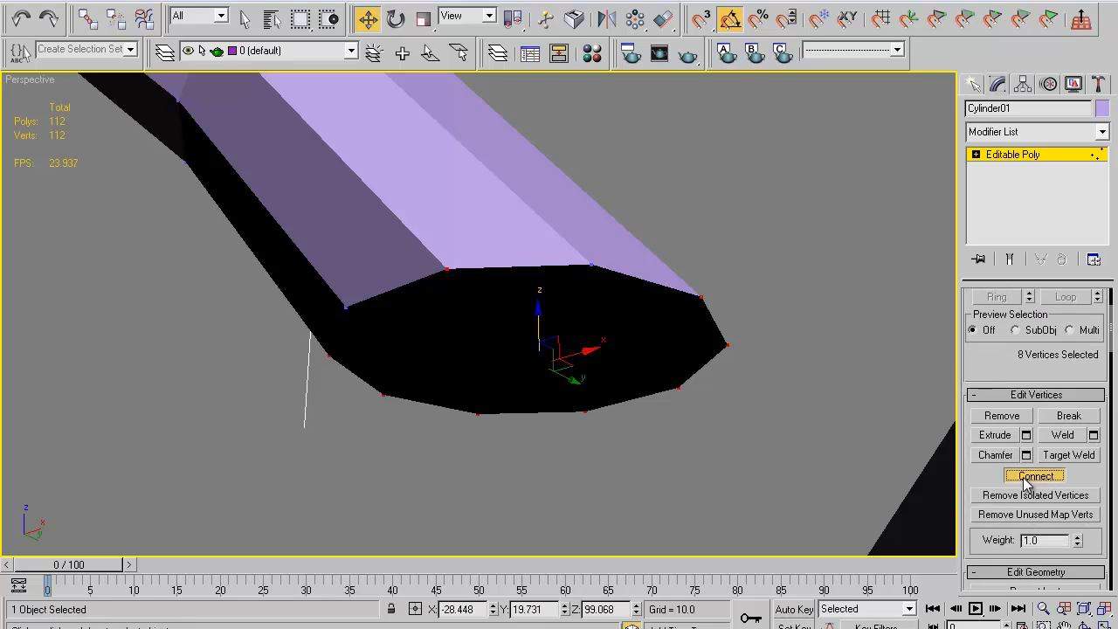
click(1034, 475)
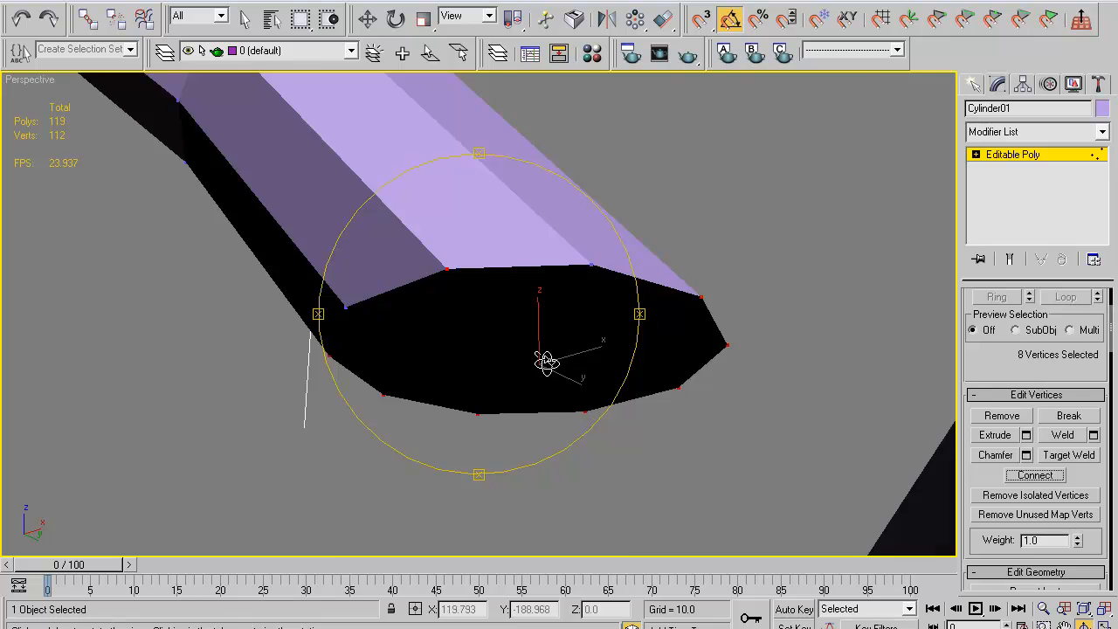
drag(542, 363, 624, 461)
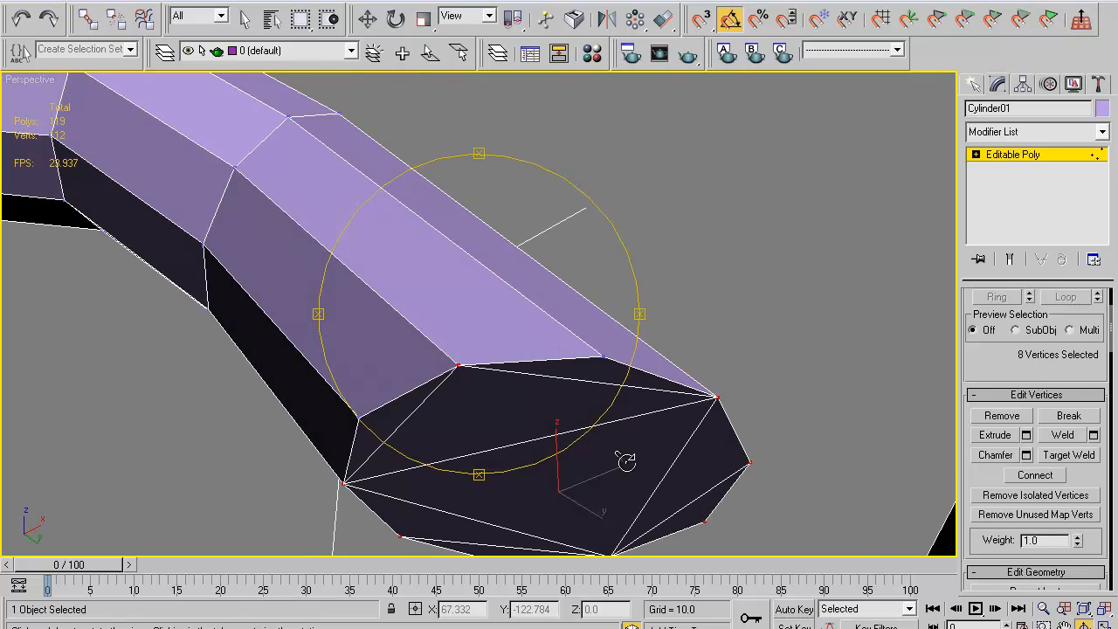
mouse_move(755, 457)
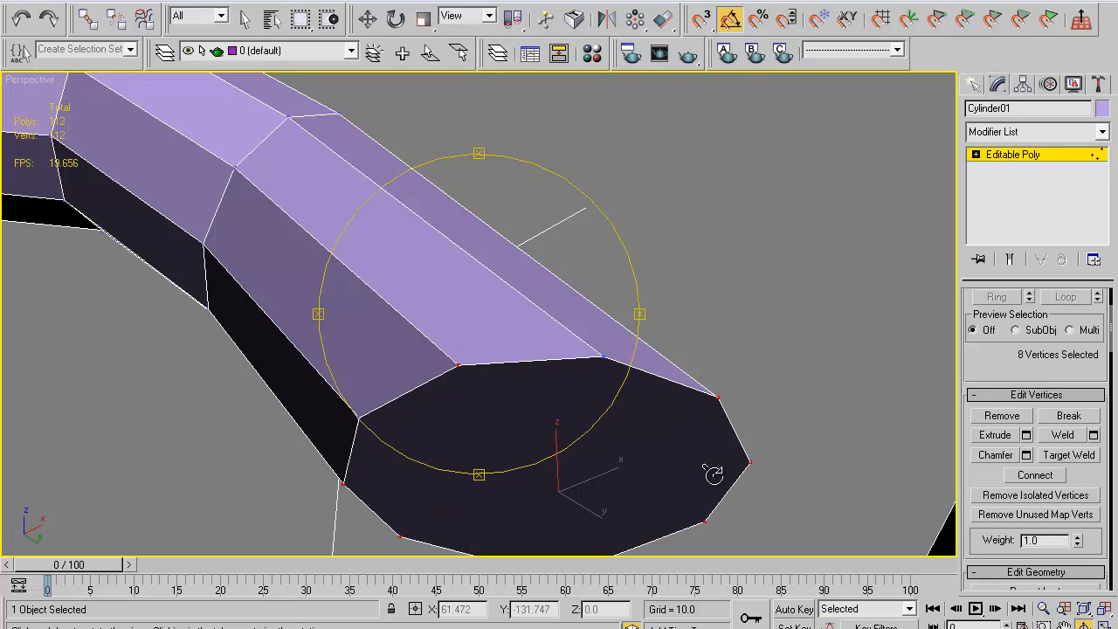
click(463, 375)
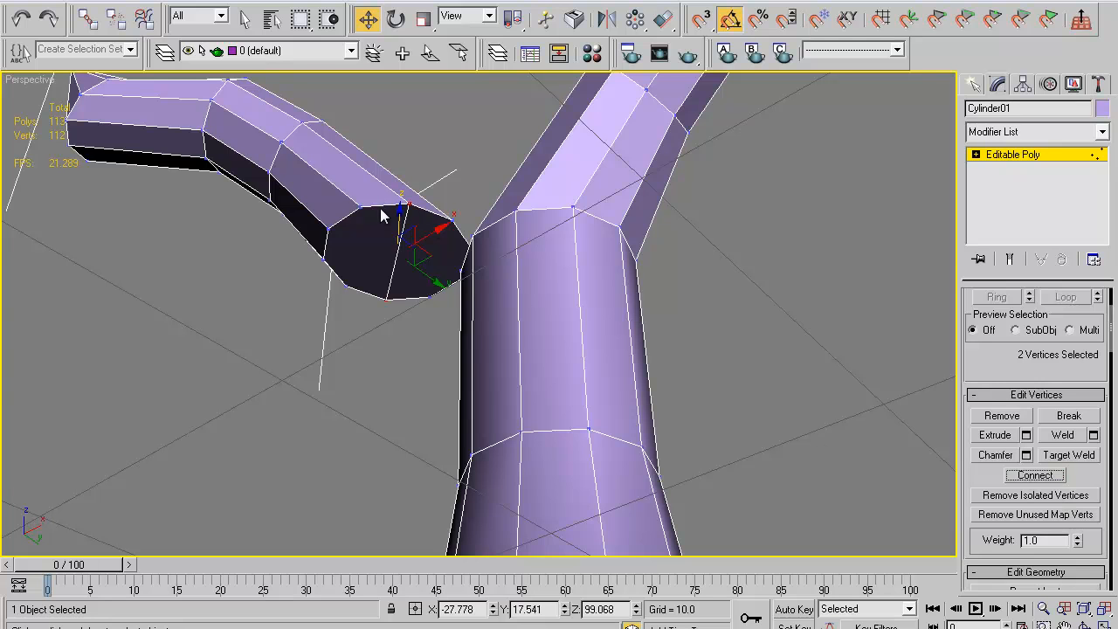
Connect the top rim vertex to other rim vertices, fanning the cap into triangles (117 polygons).
click(332, 253)
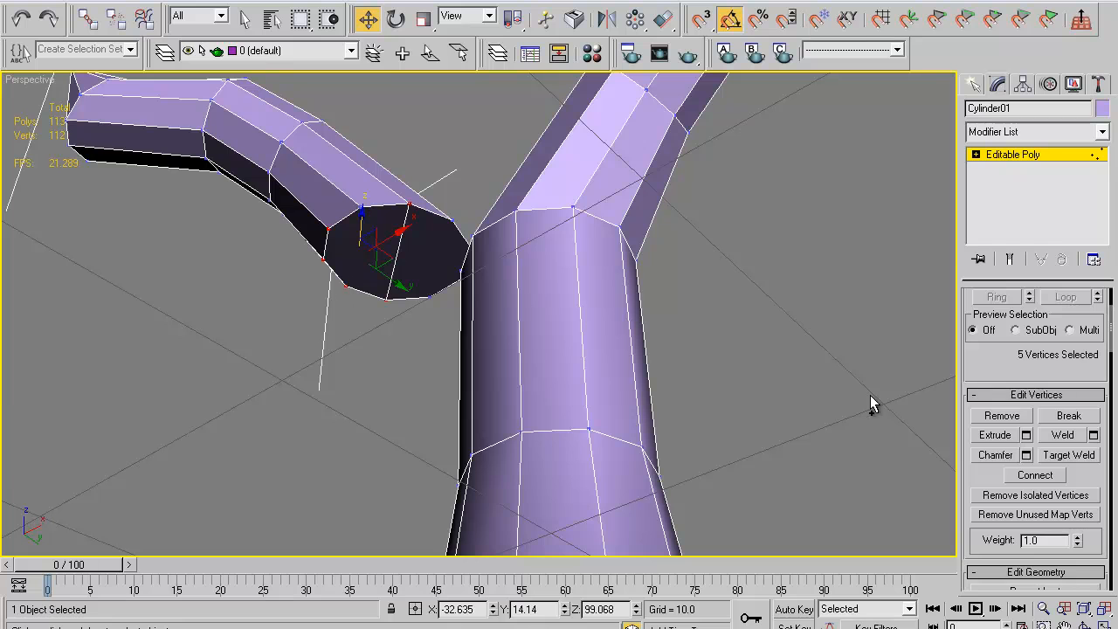
click(1034, 474)
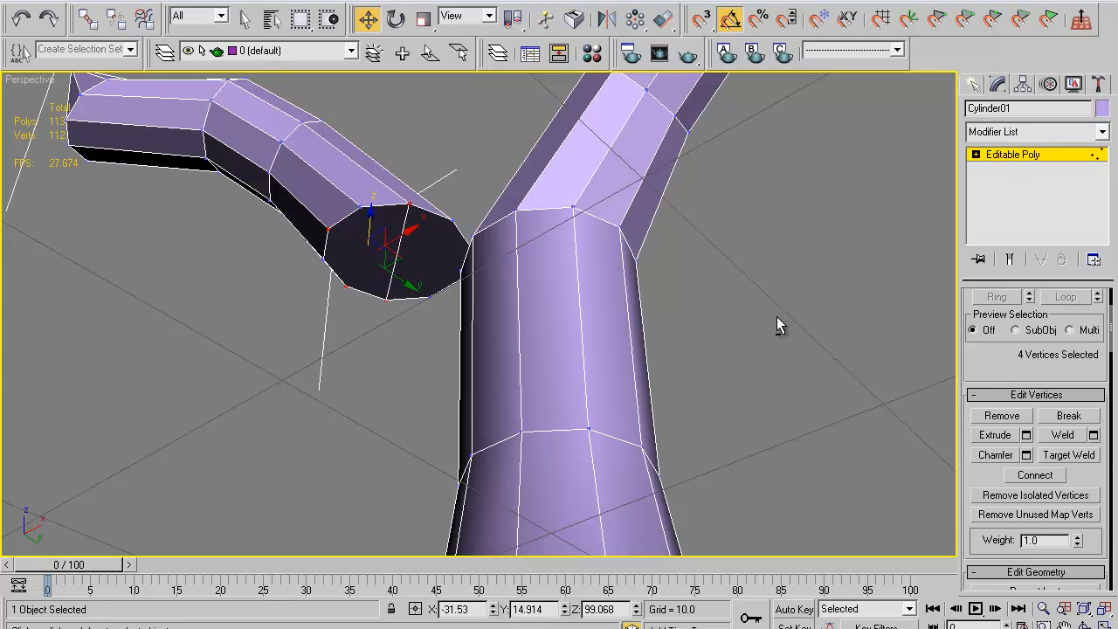
click(1034, 474)
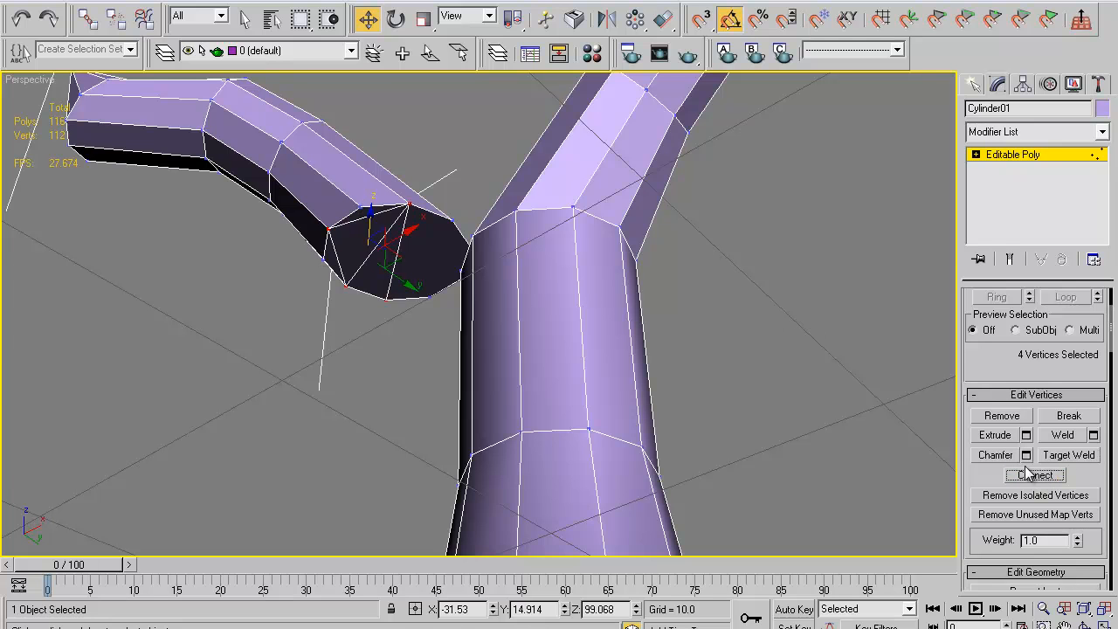
click(1034, 475)
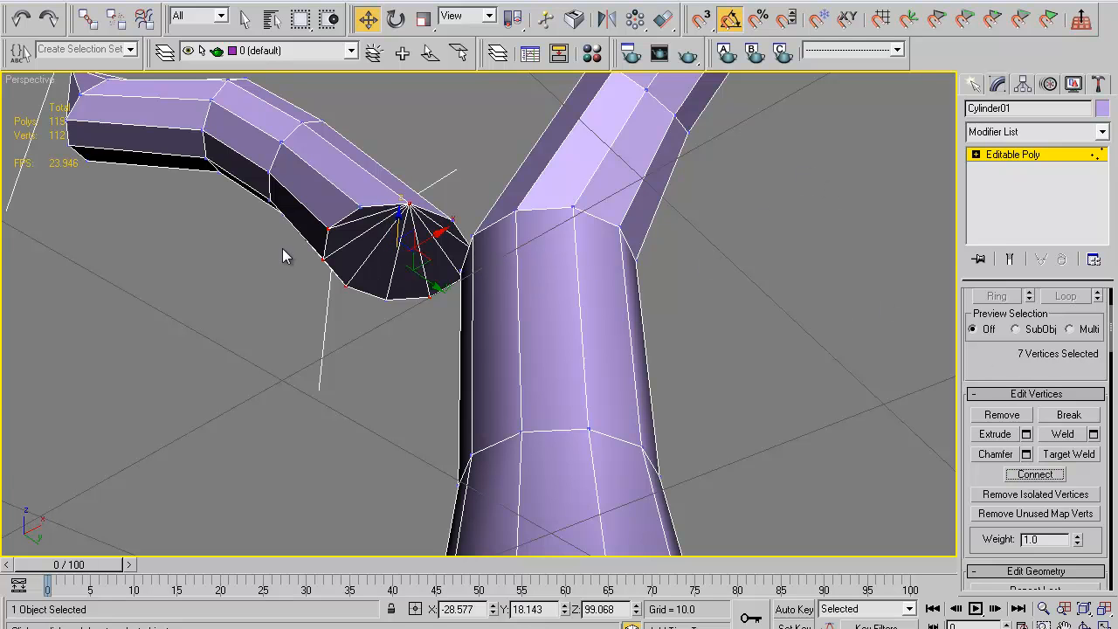
mouse_move(332, 247)
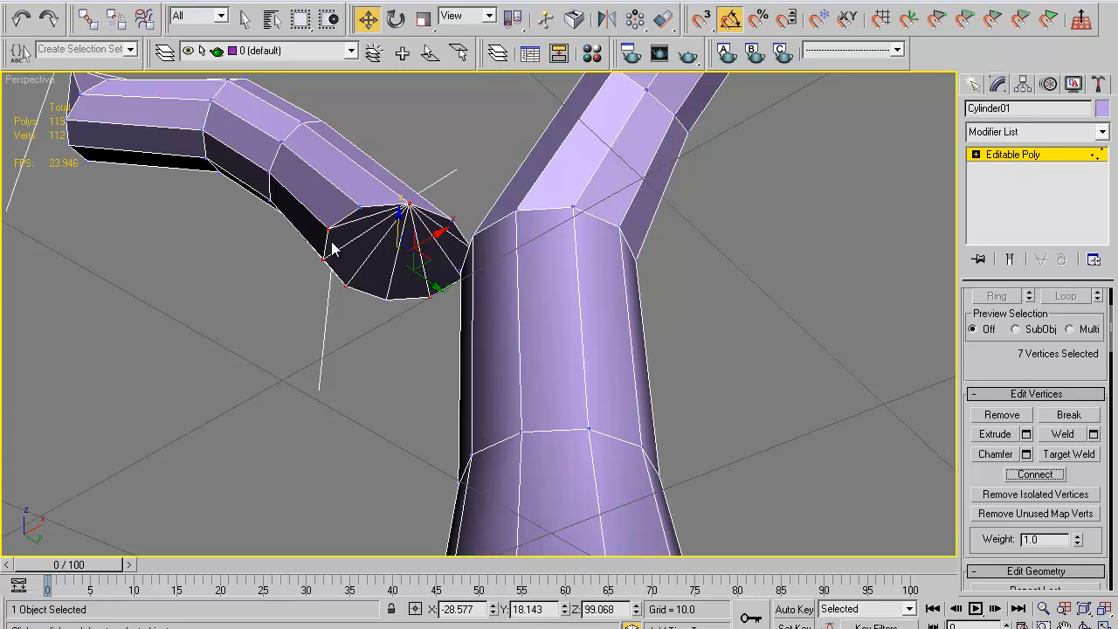
mouse_move(716, 199)
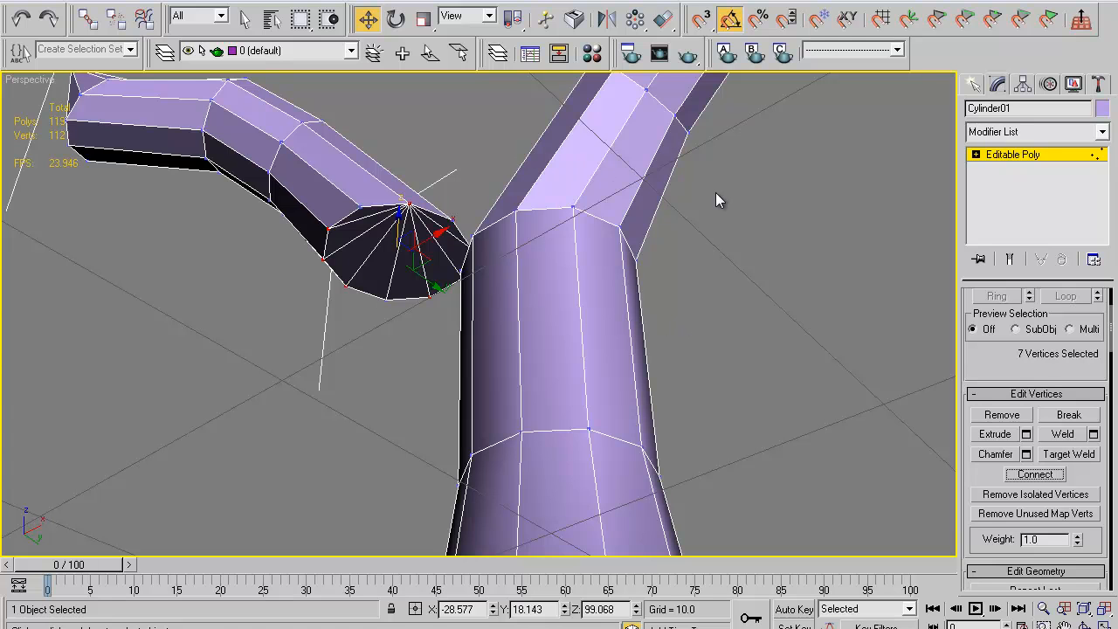
mouse_move(673, 374)
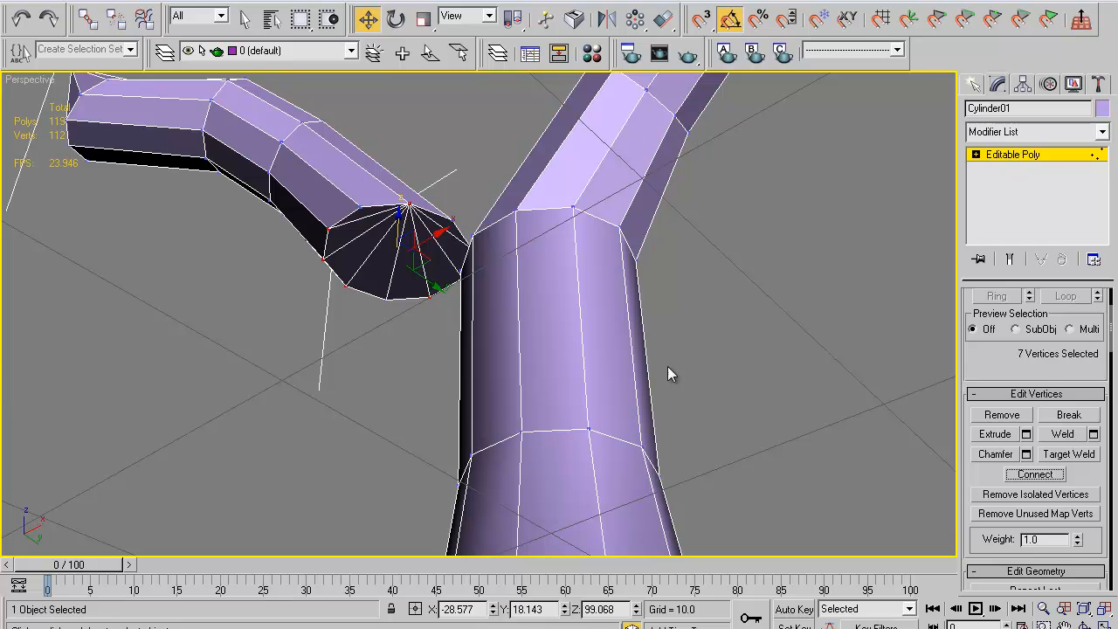
mouse_move(943, 420)
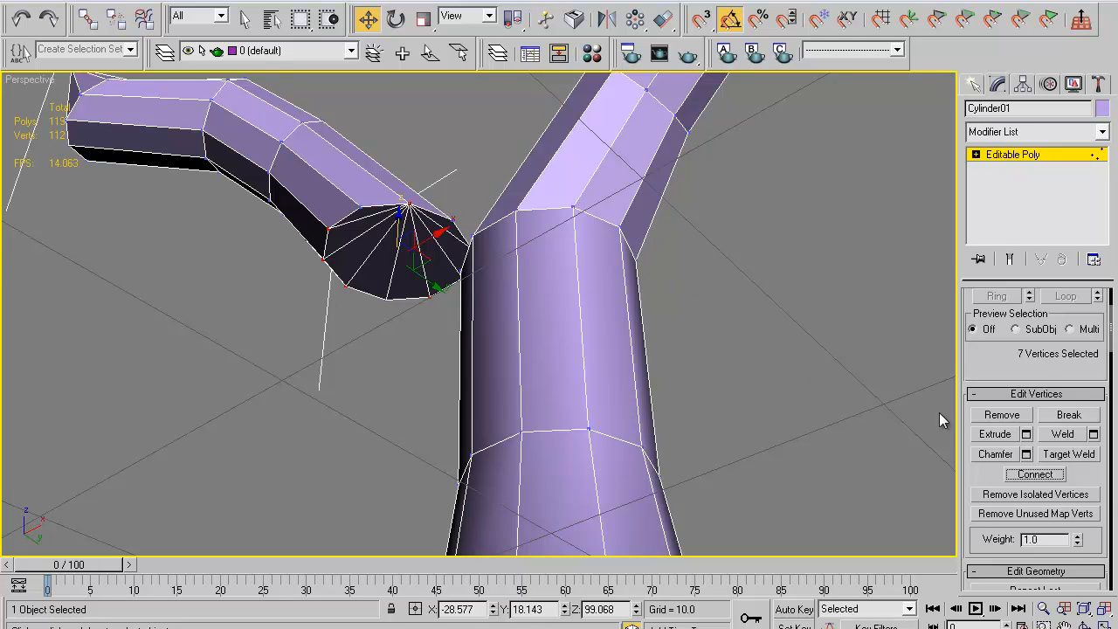
click(1068, 454)
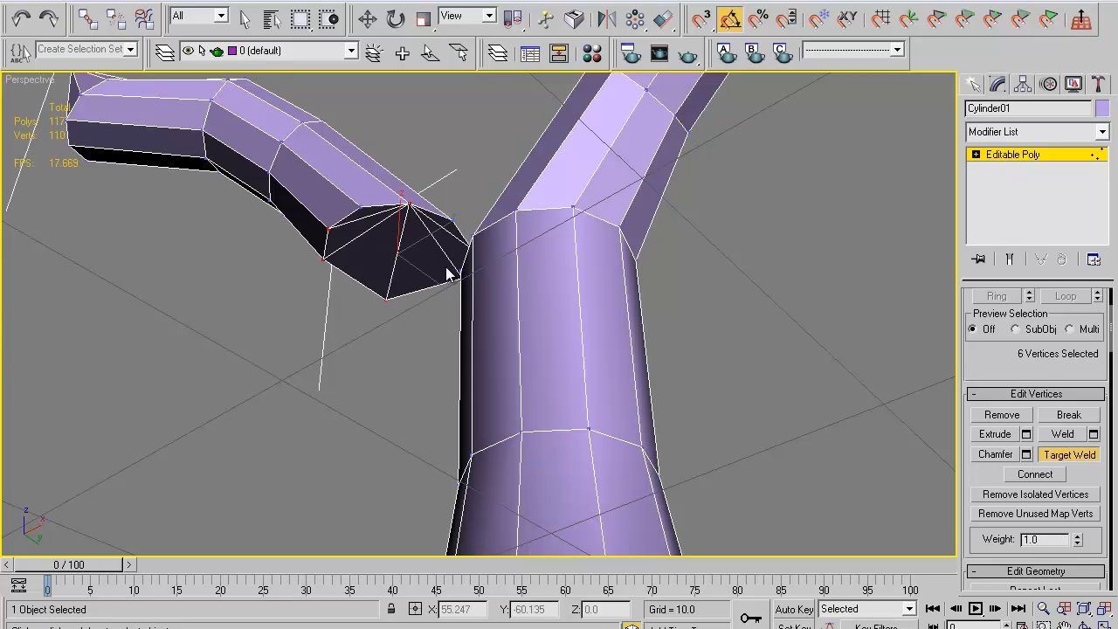
mouse_move(332, 261)
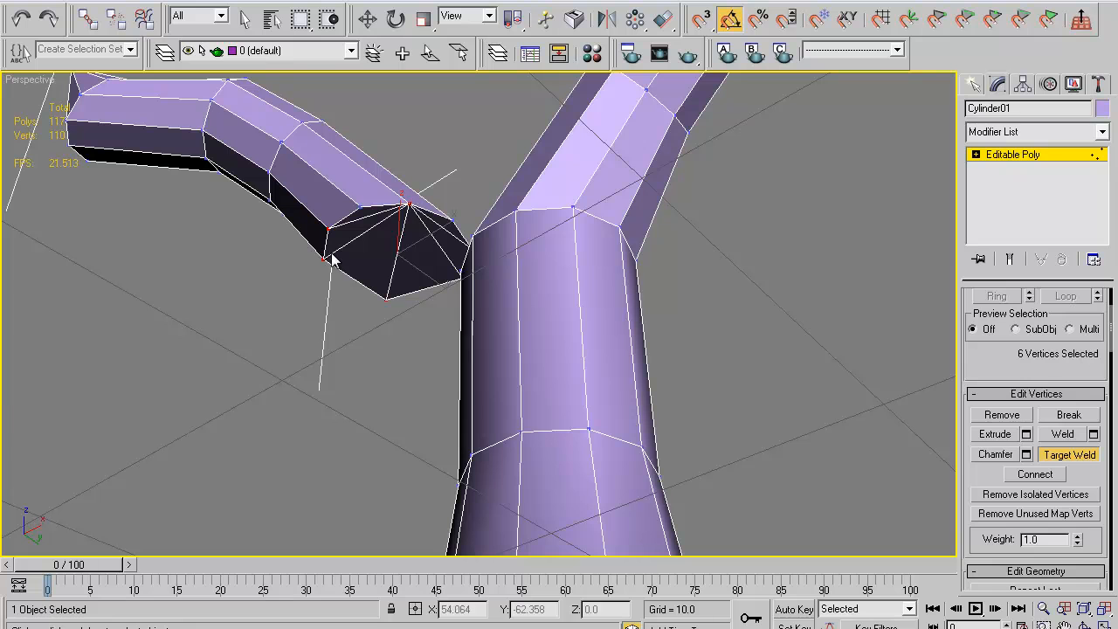
mouse_move(331, 262)
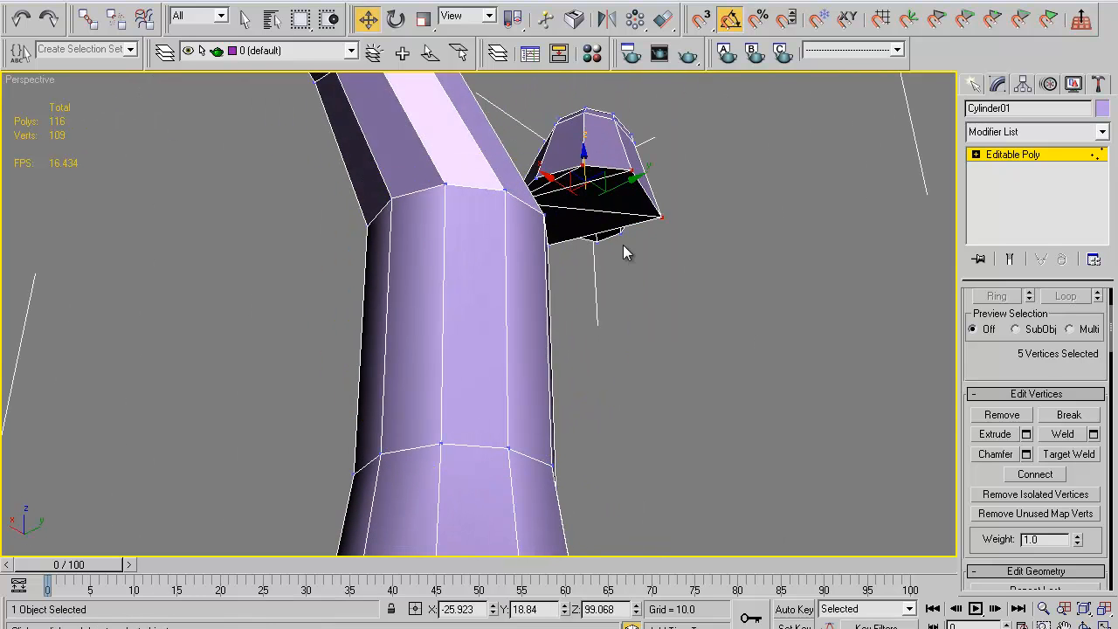
Target-weld the left branch's open-end vertices onto the trunk-top vertices, leaving 106 vertices.
click(1064, 454)
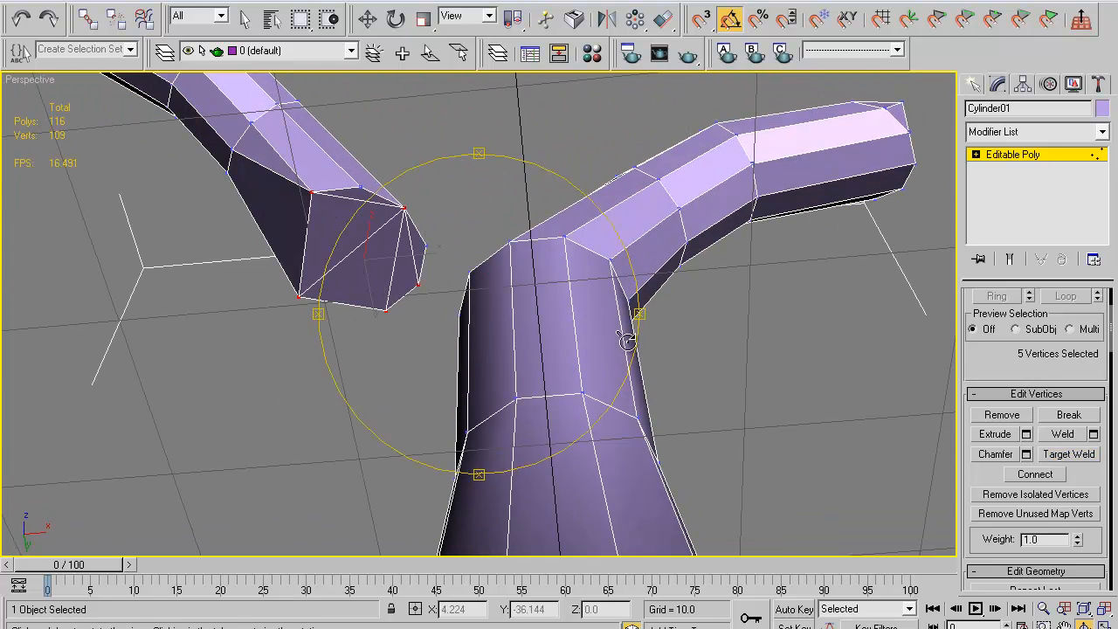
click(1067, 453)
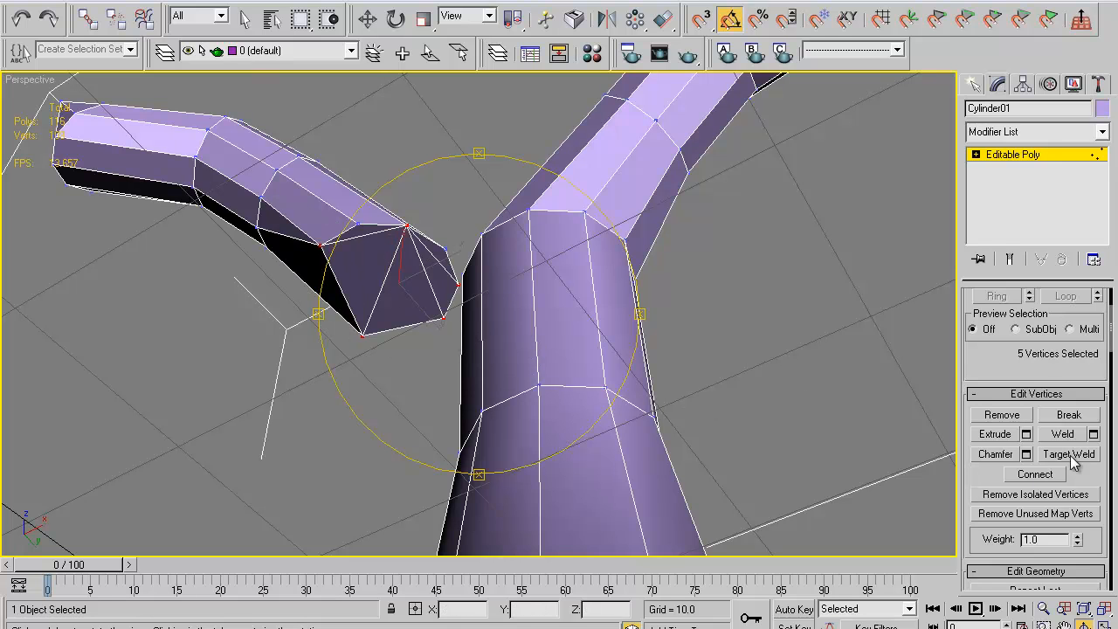
click(1069, 453)
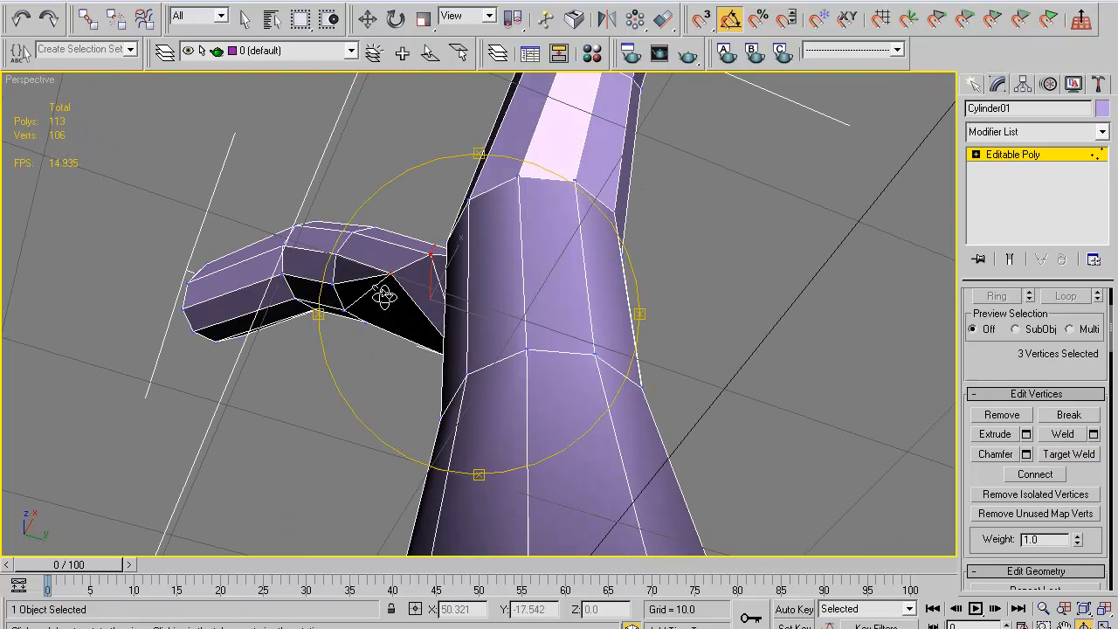
drag(384, 293, 223, 297)
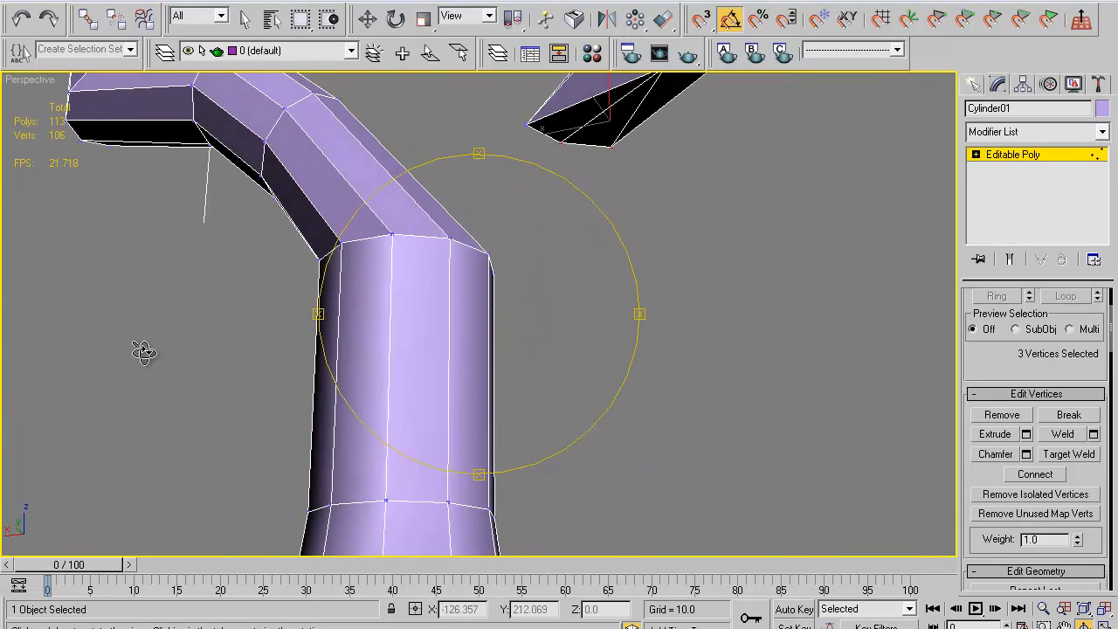
click(1075, 318)
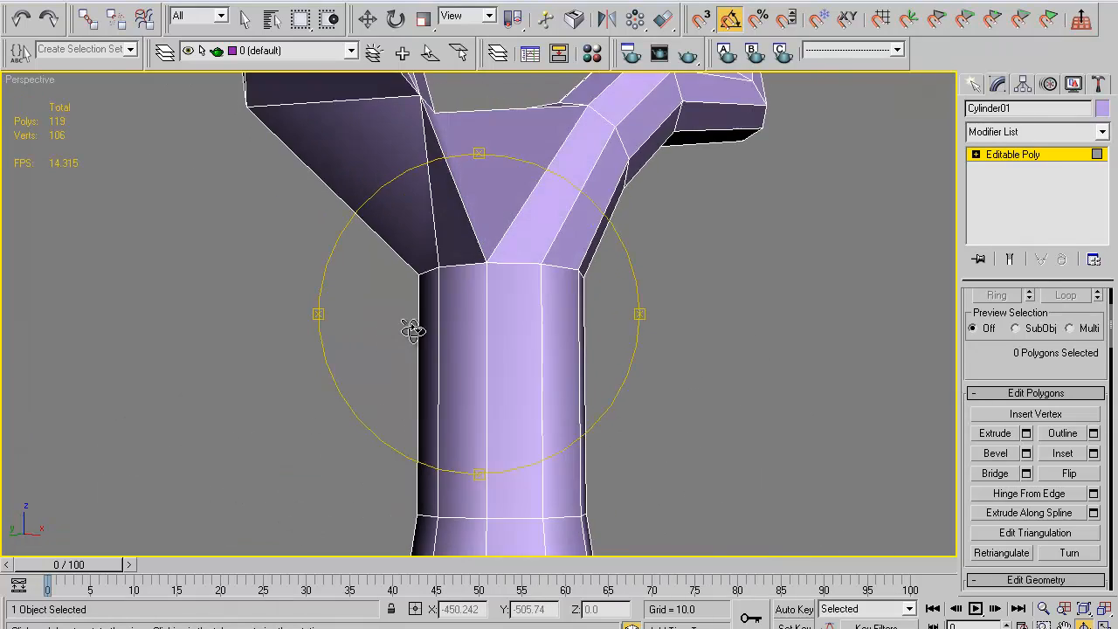
drag(411, 329, 647, 400)
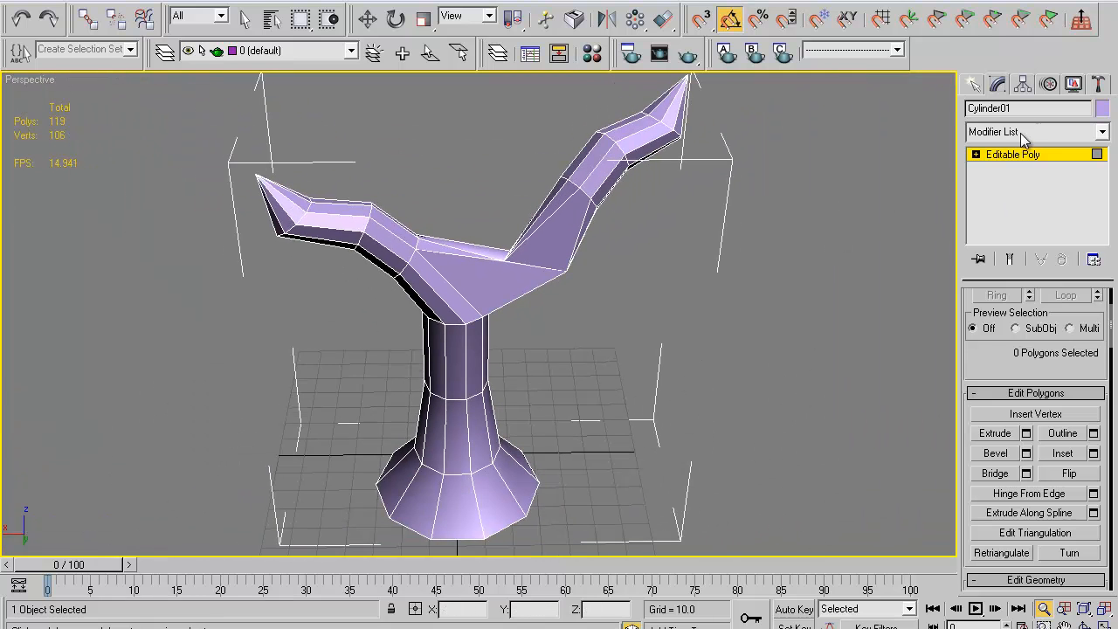
Apply a MeshSmooth modifier to Cylinder01, rounding the tree to 438 polygons.
click(1035, 131)
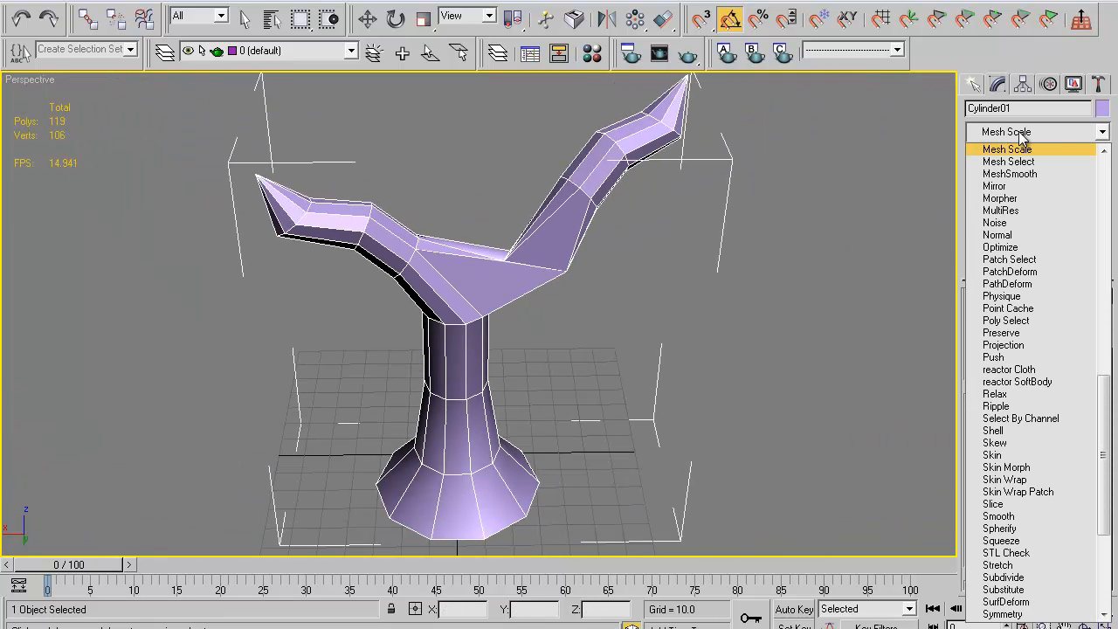
click(1008, 173)
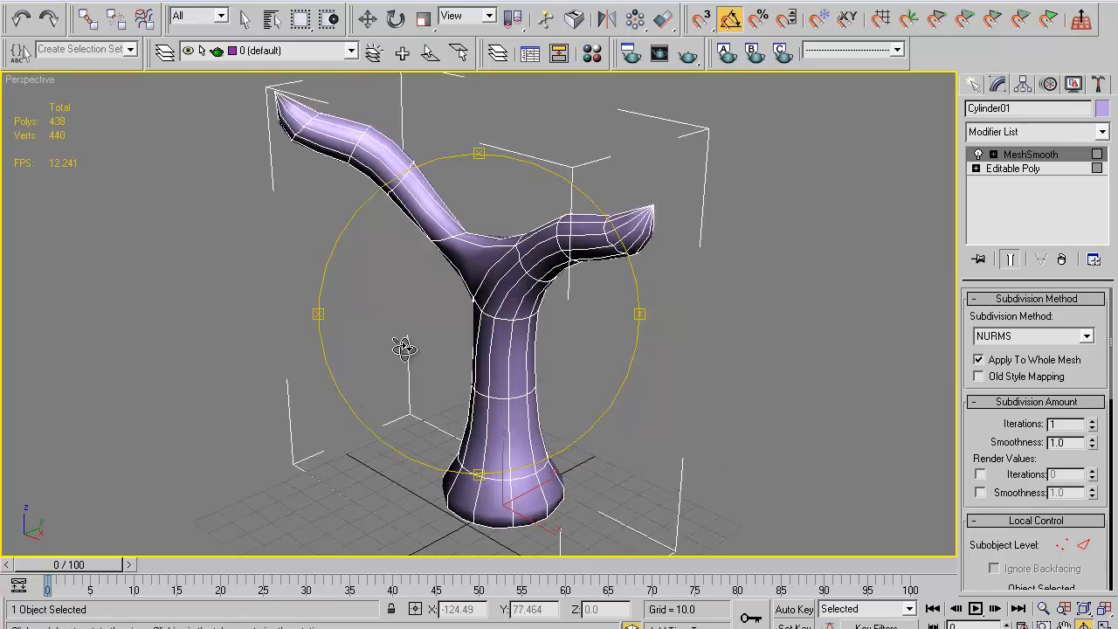
drag(404, 348, 446, 402)
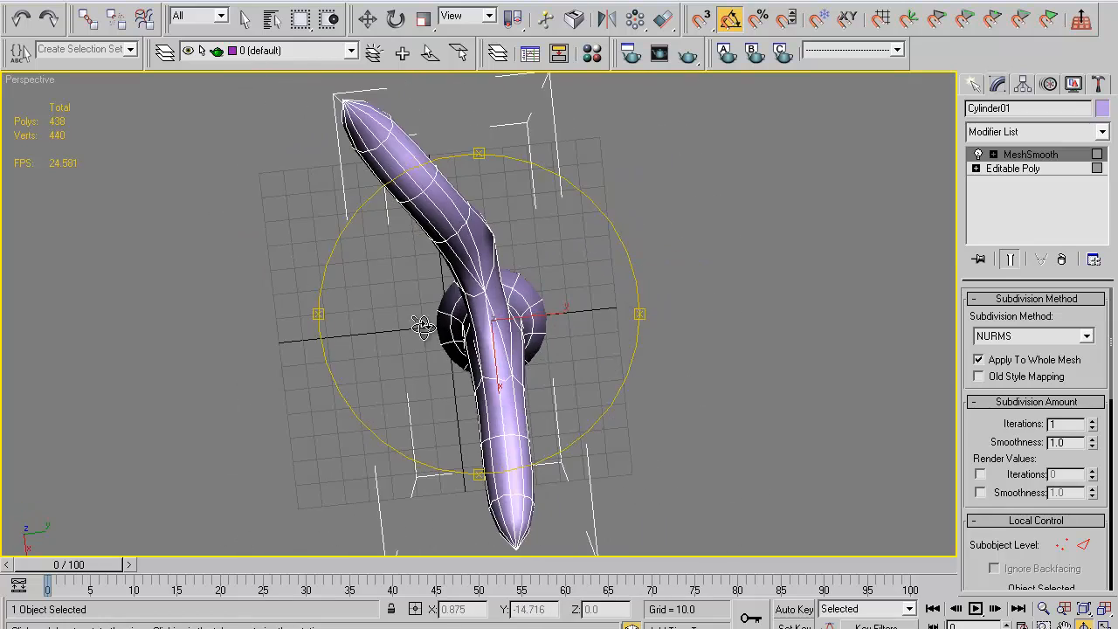
Orbit around the smoothed tree from several sides, then return to Editable Poly.
drag(424, 327, 651, 397)
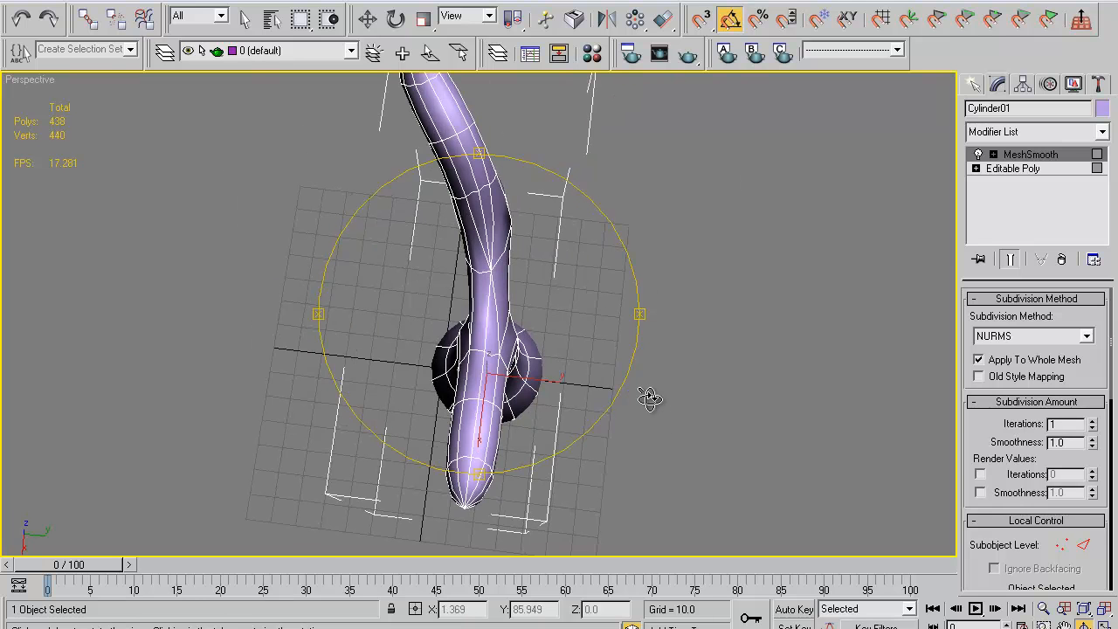
drag(651, 397, 545, 319)
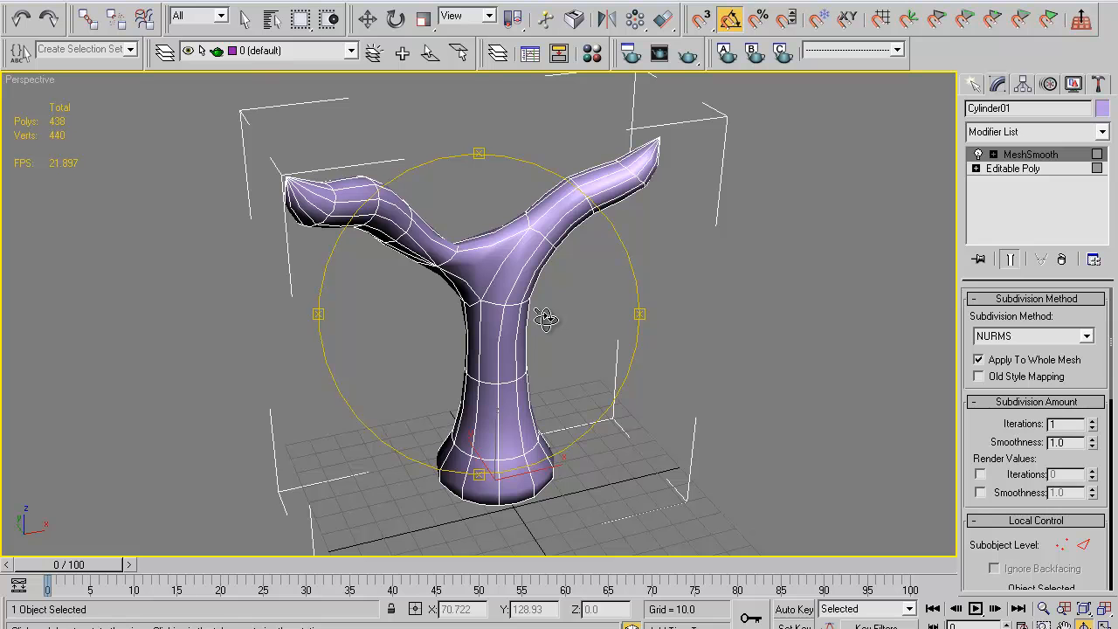
drag(546, 319, 580, 345)
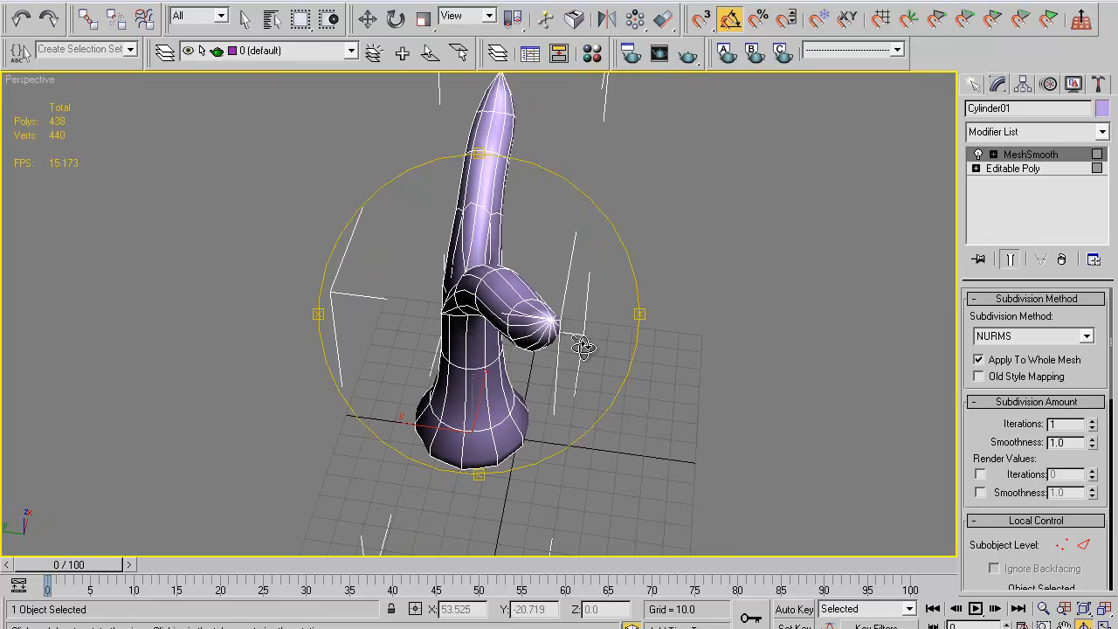
drag(581, 350, 555, 336)
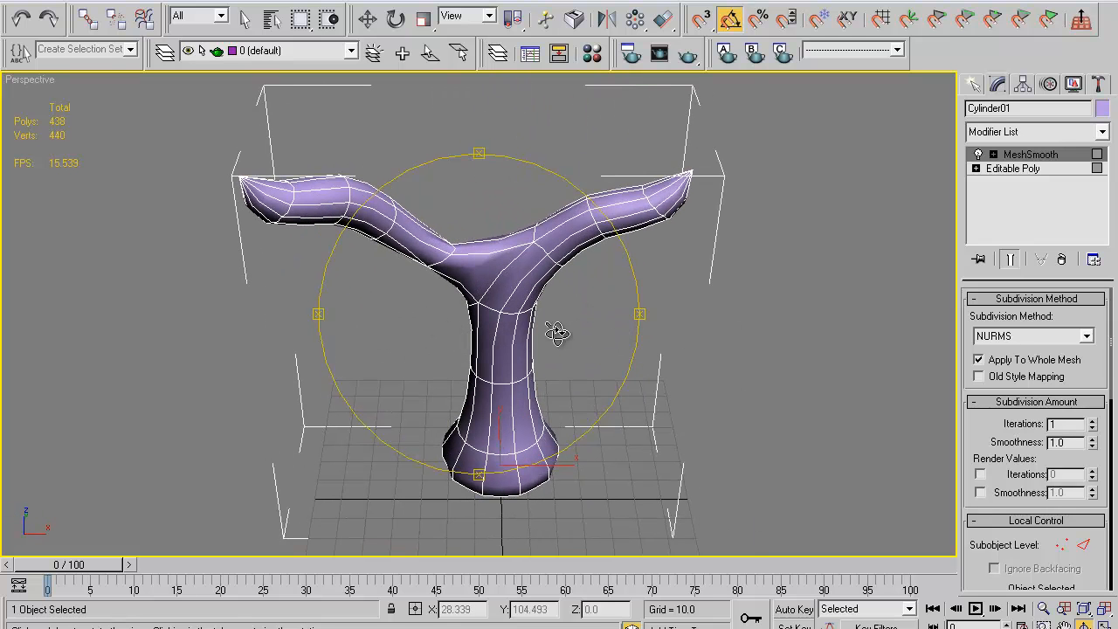
drag(556, 333, 725, 307)
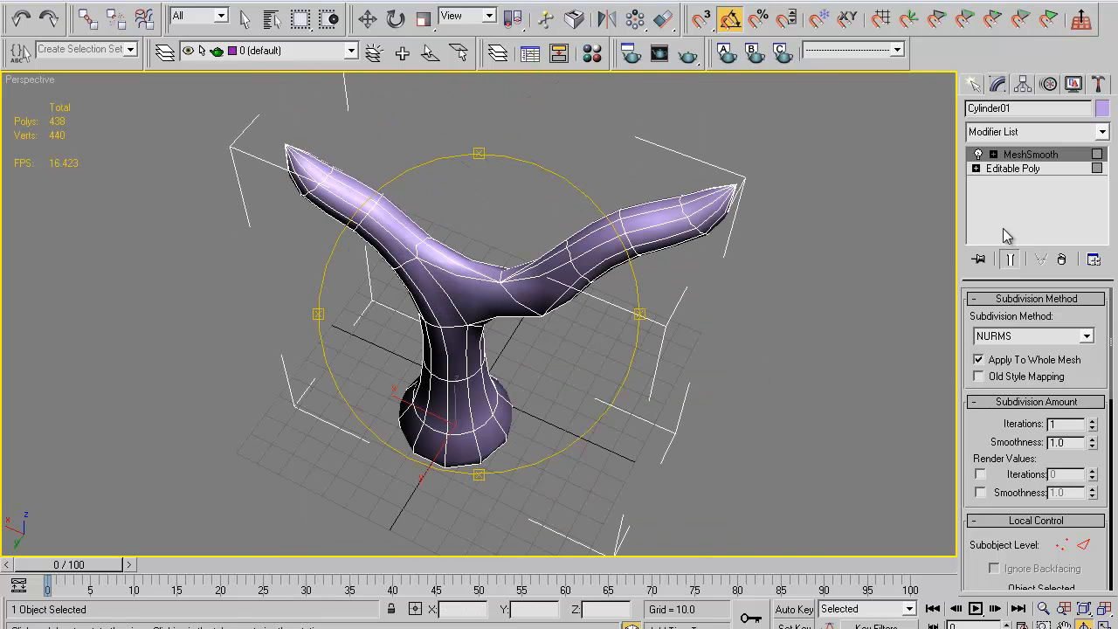
click(1012, 167)
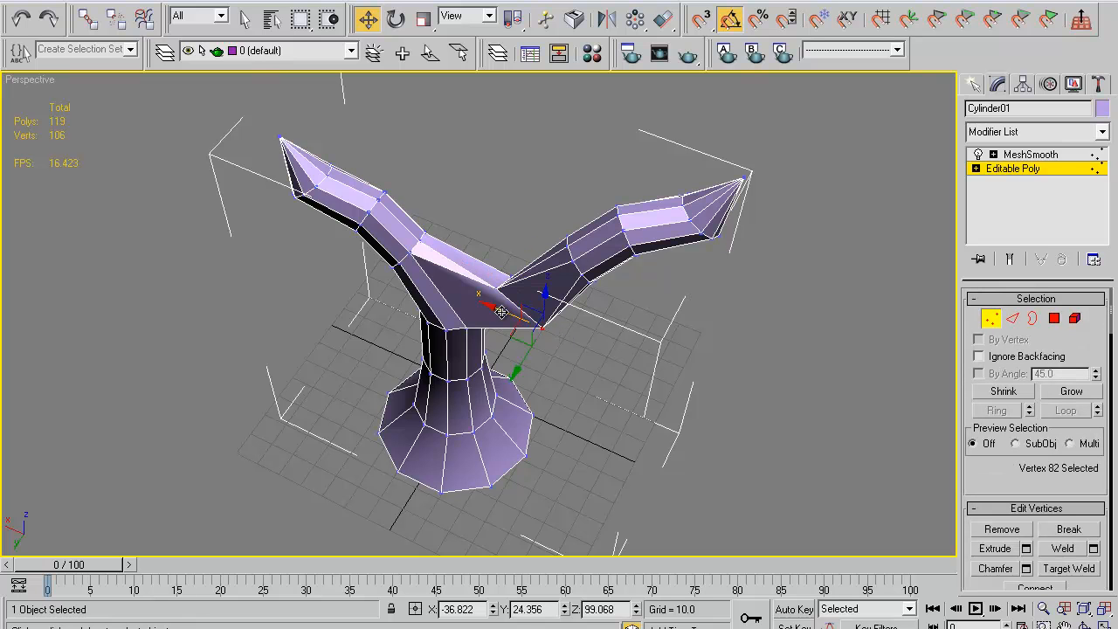
Adjust the fork vertex and move selected vertices on the left branch.
drag(502, 310, 485, 297)
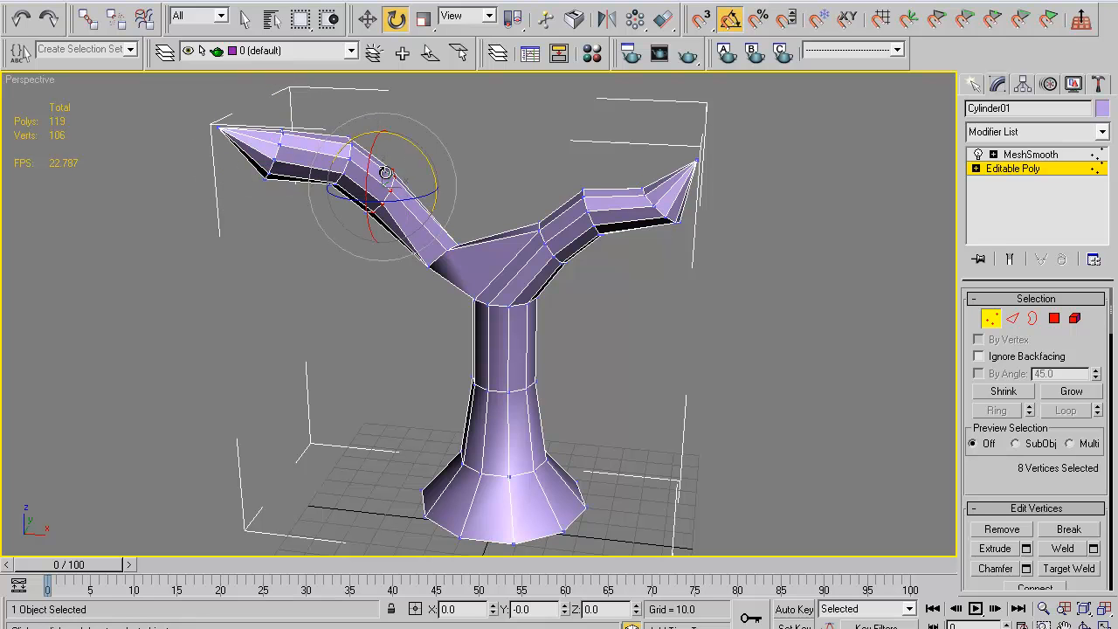
click(1012, 318)
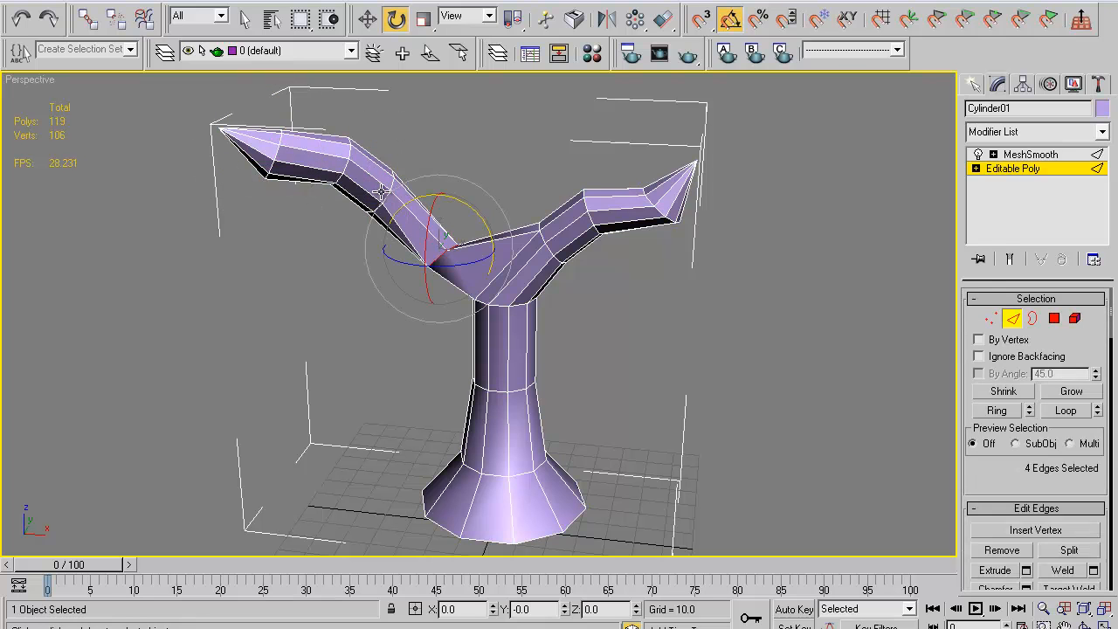
click(993, 318)
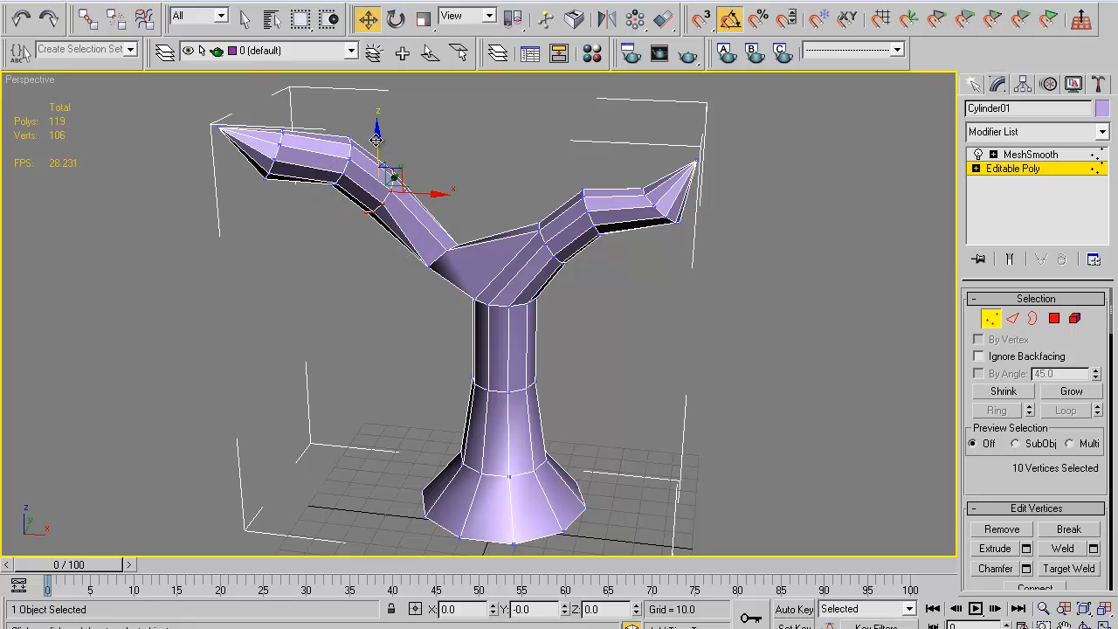
drag(377, 131, 337, 105)
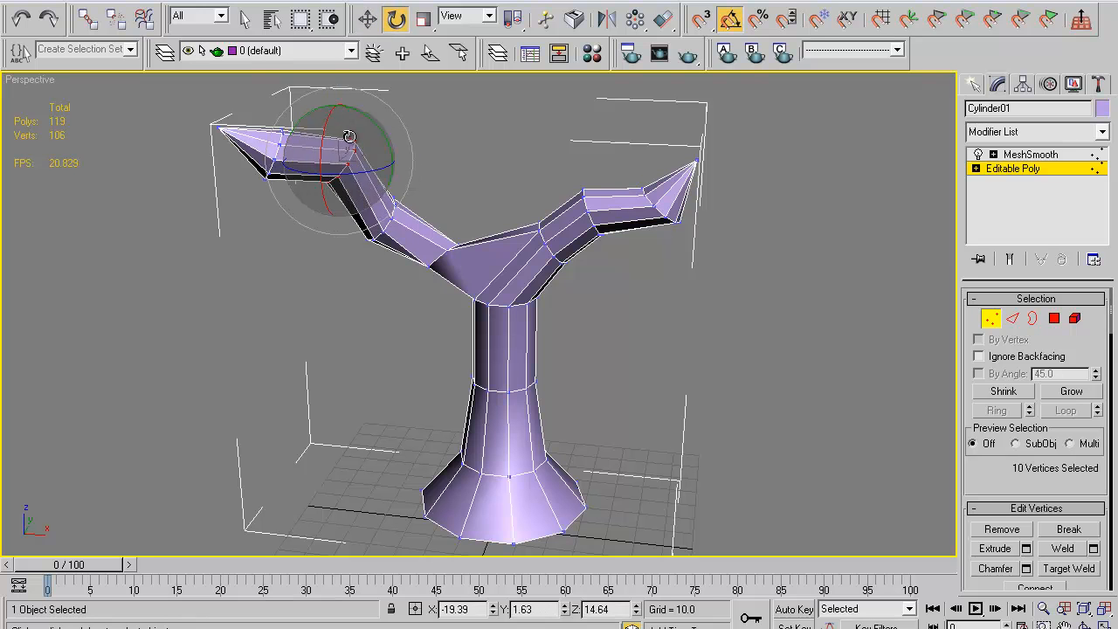
Rotate a section of the left branch and shift it into a bend.
drag(350, 135, 354, 101)
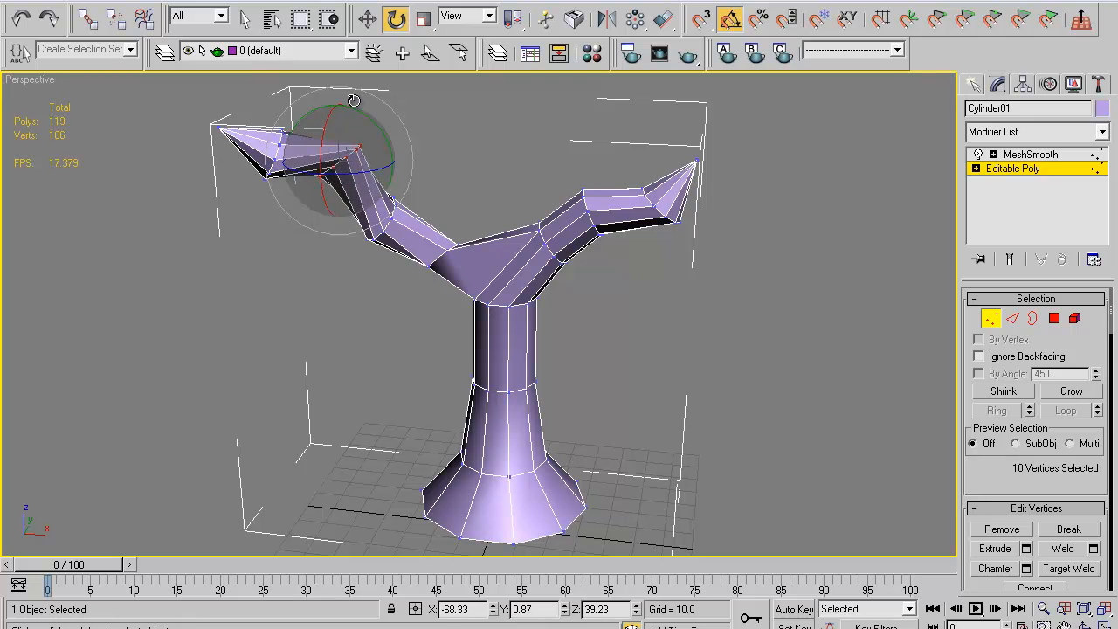
drag(354, 100, 437, 166)
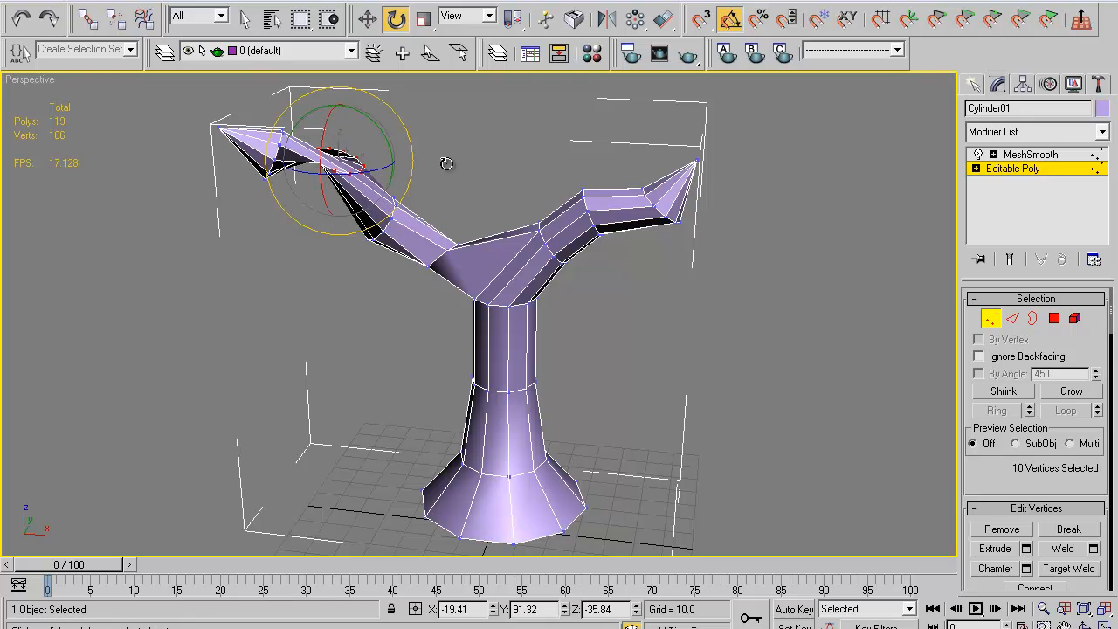
click(366, 15)
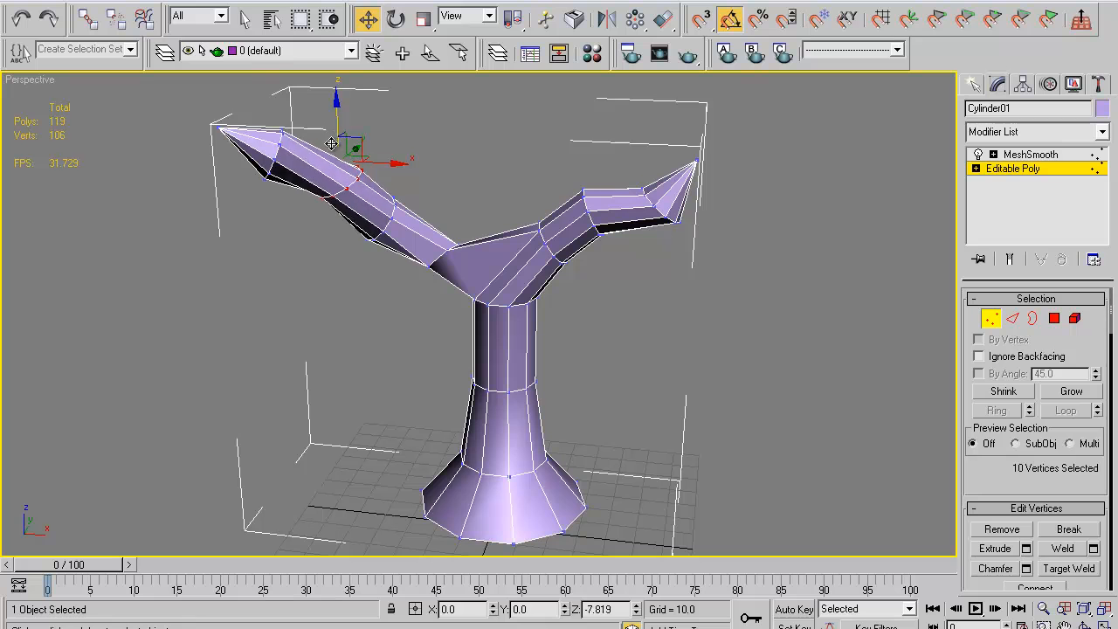
drag(349, 162, 323, 139)
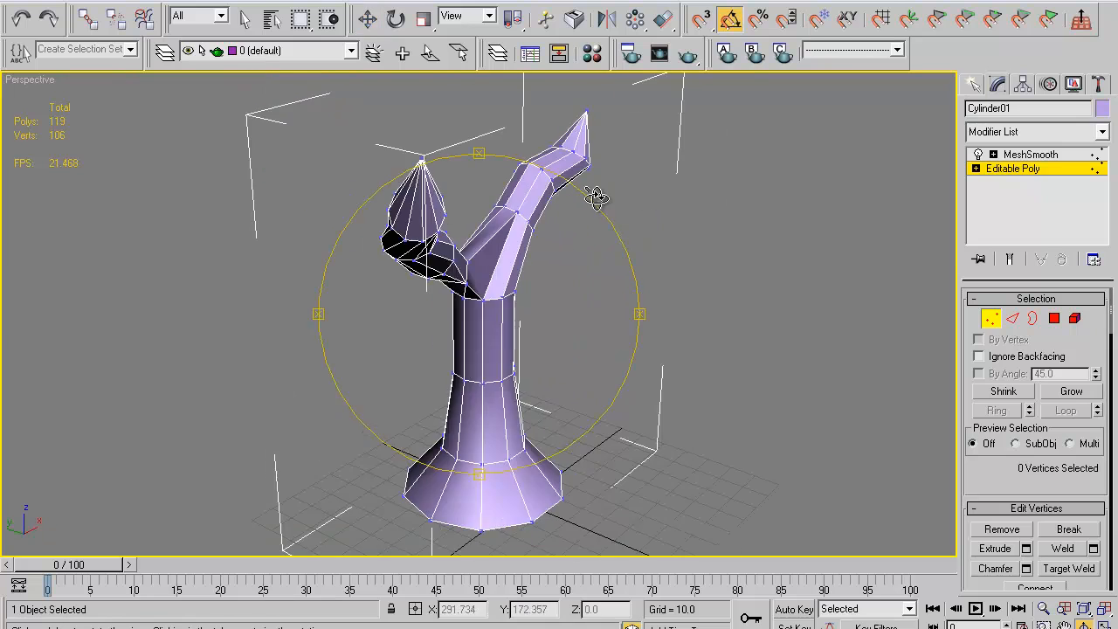
Reposition the branch-fork vertex and preview the MeshSmooth end result.
drag(597, 197, 739, 254)
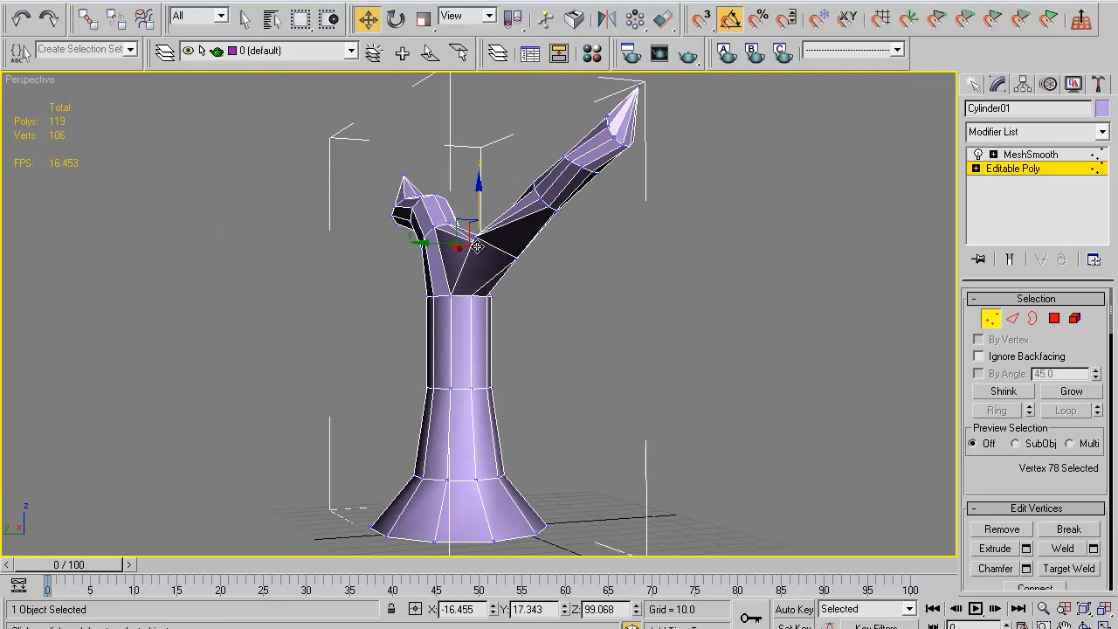
click(395, 17)
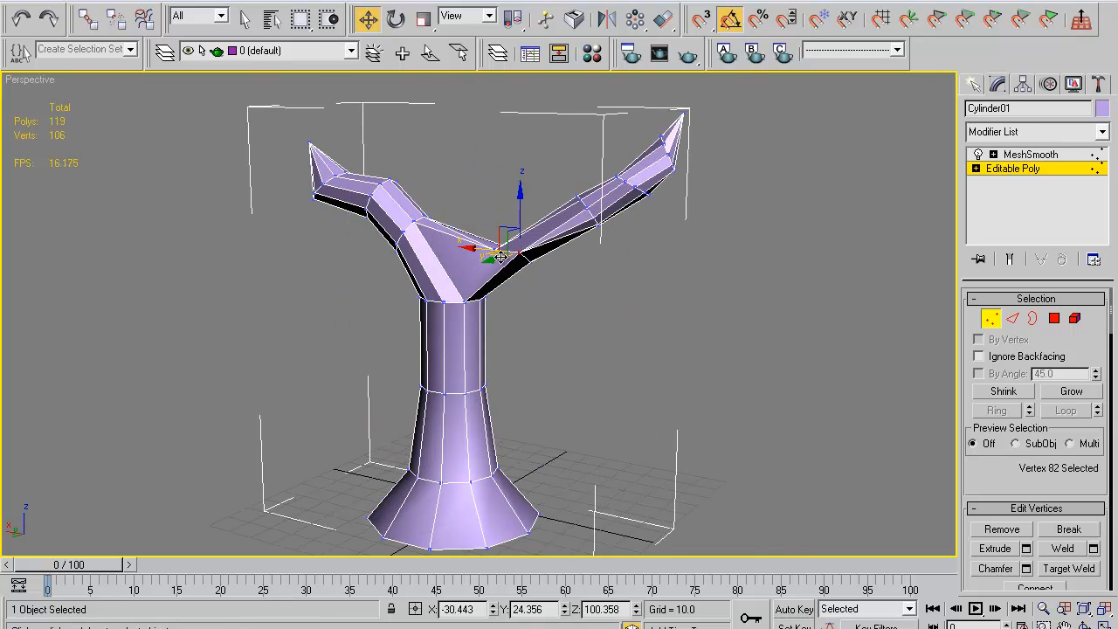
drag(502, 253, 495, 265)
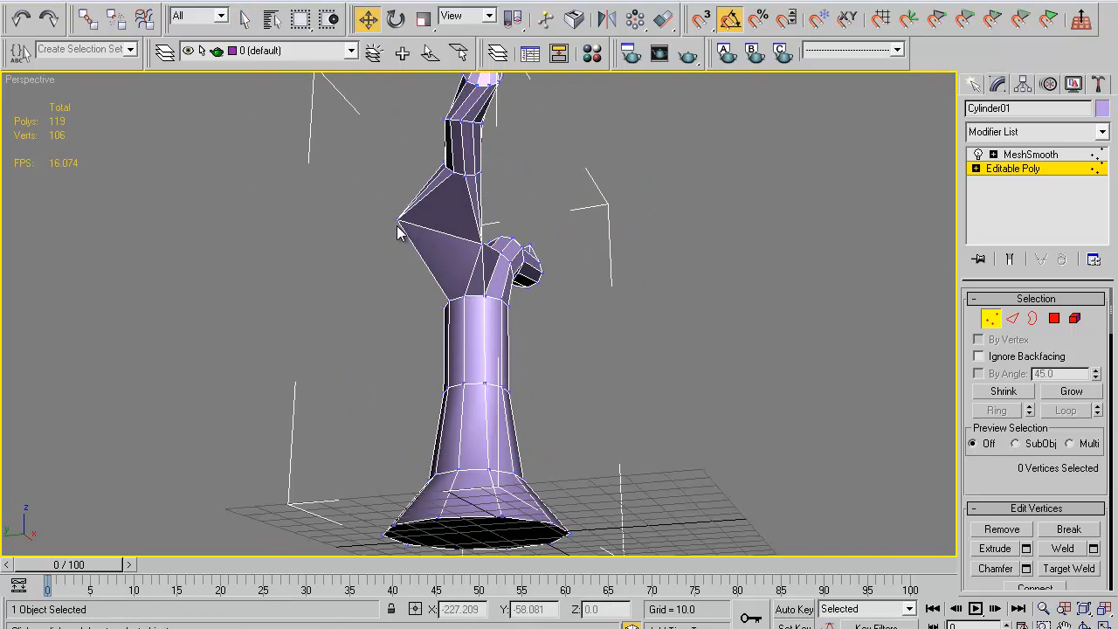
click(400, 232)
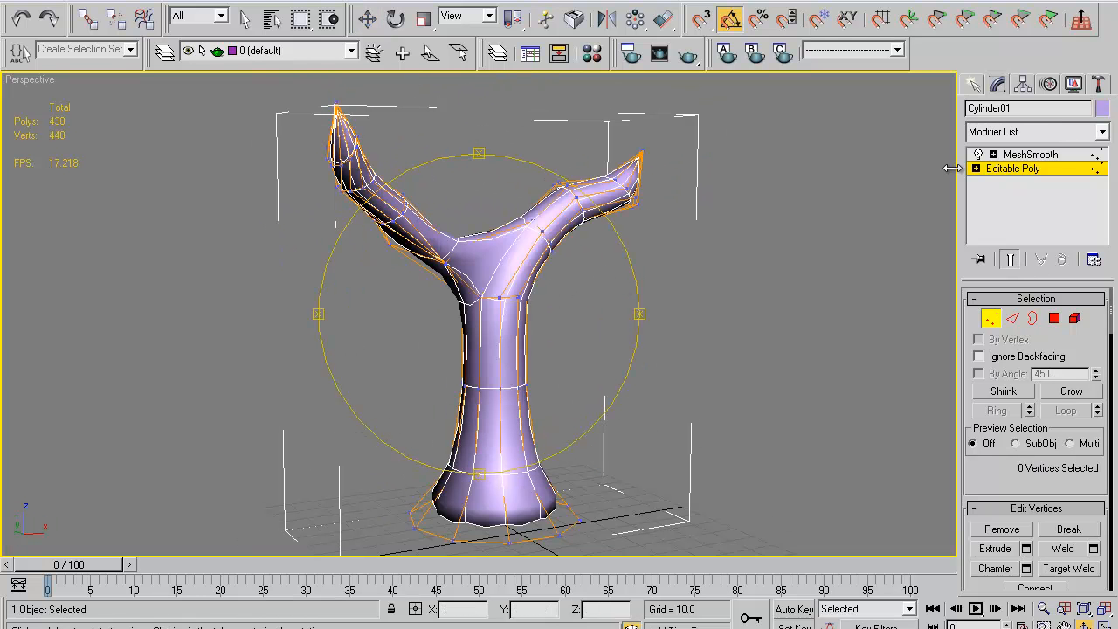
Deselect the trunk and orbit around the smoothed Y-tree to inspect it from several sides.
click(729, 250)
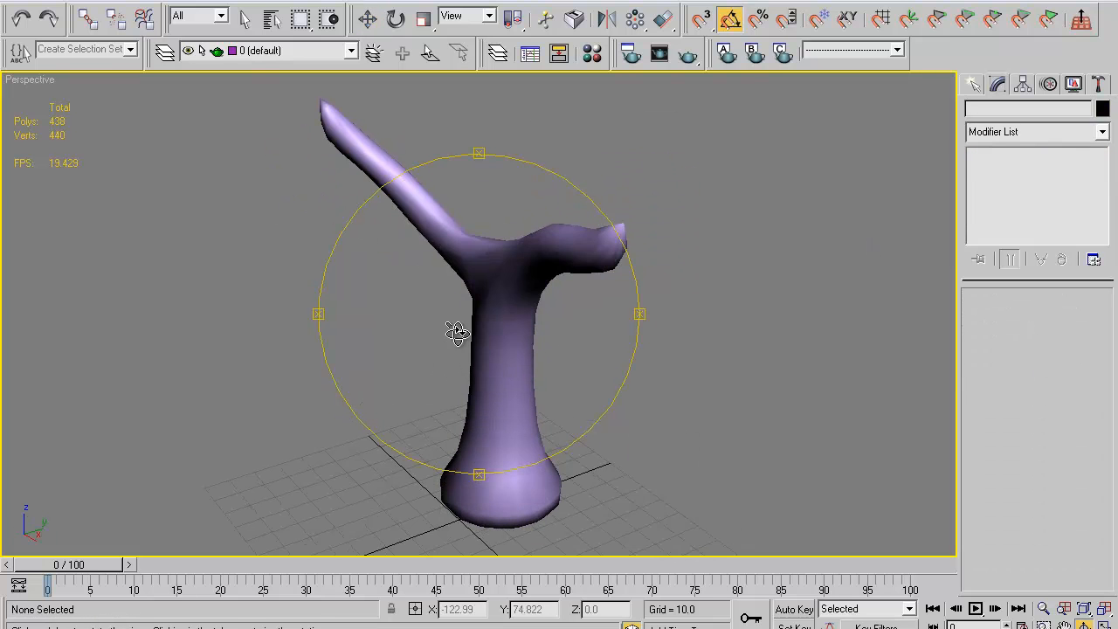
drag(459, 332, 489, 326)
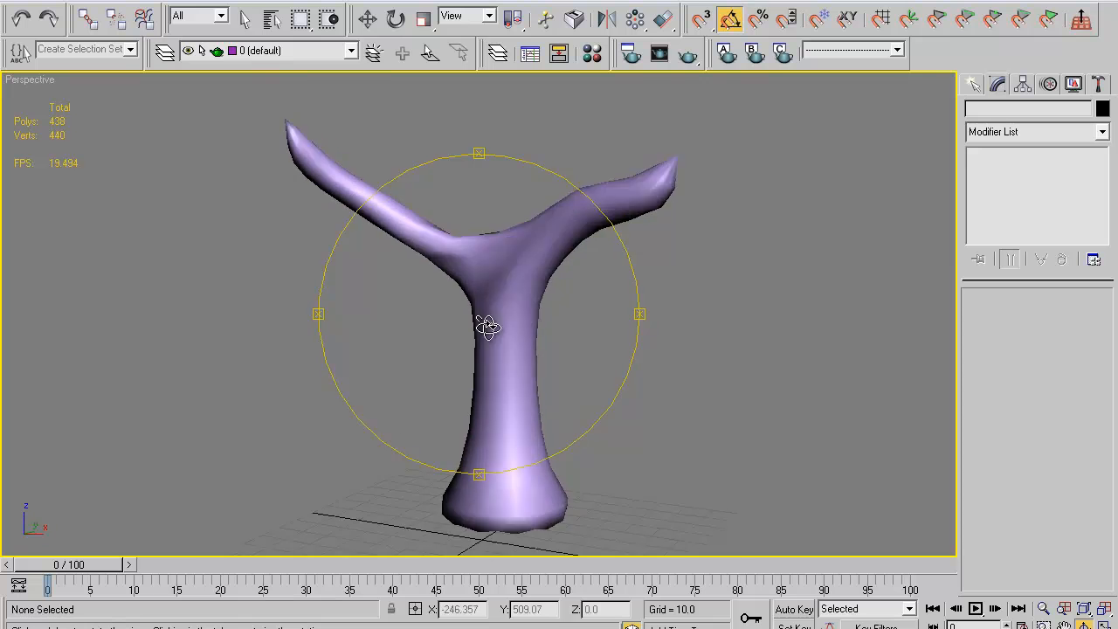
drag(487, 326, 685, 333)
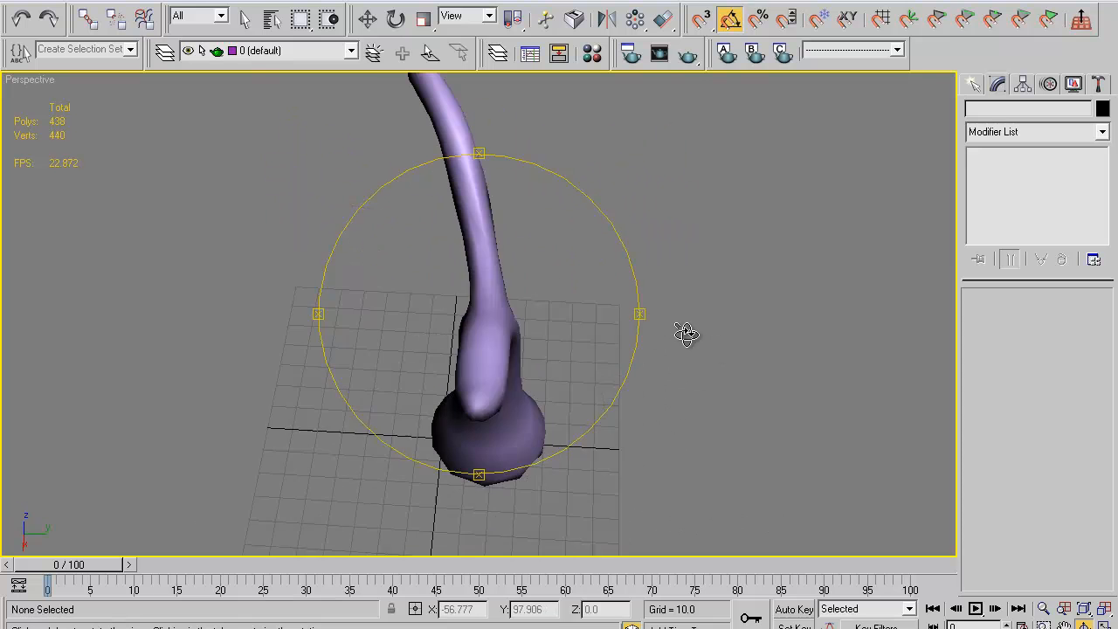
drag(686, 333, 563, 286)
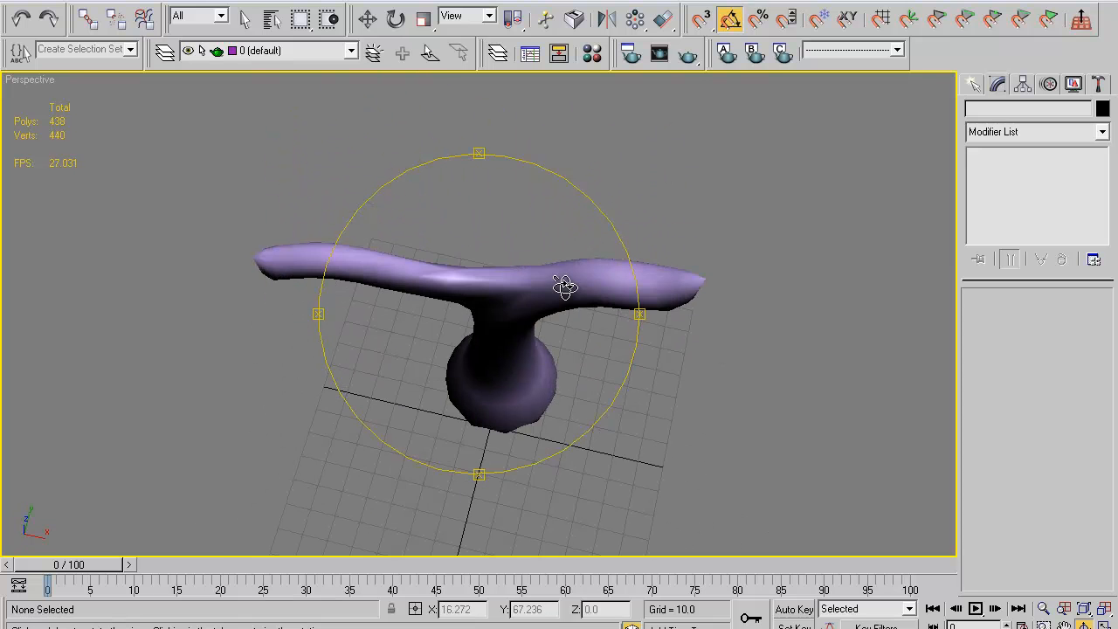
drag(563, 289, 533, 210)
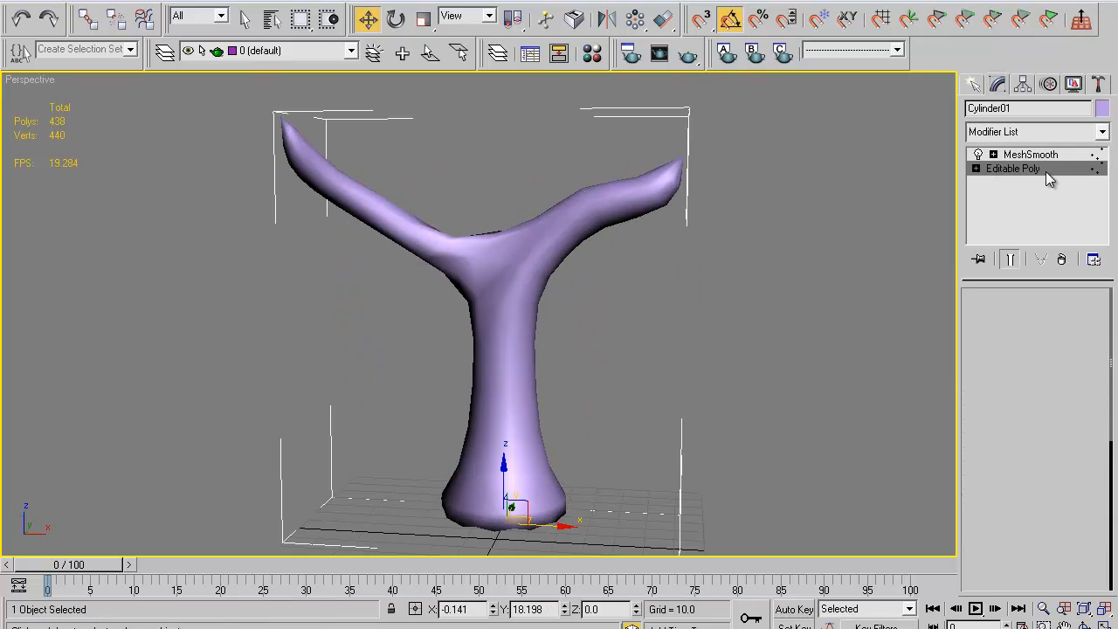
In Editable Poly, pick the fork vertex and move it to reshape the crotch.
click(1012, 168)
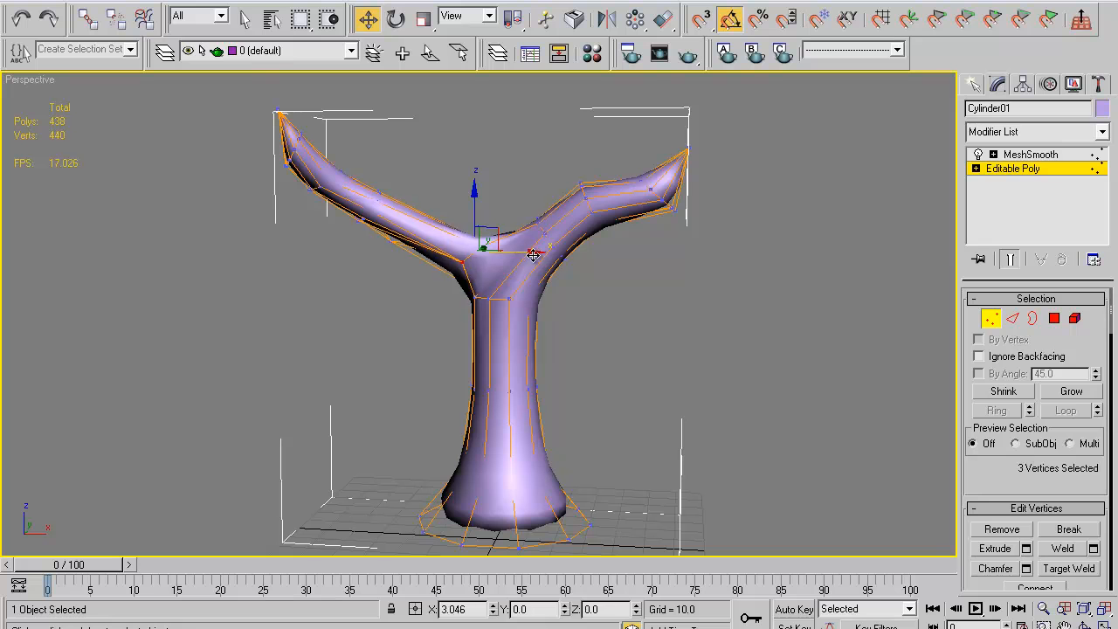
click(515, 258)
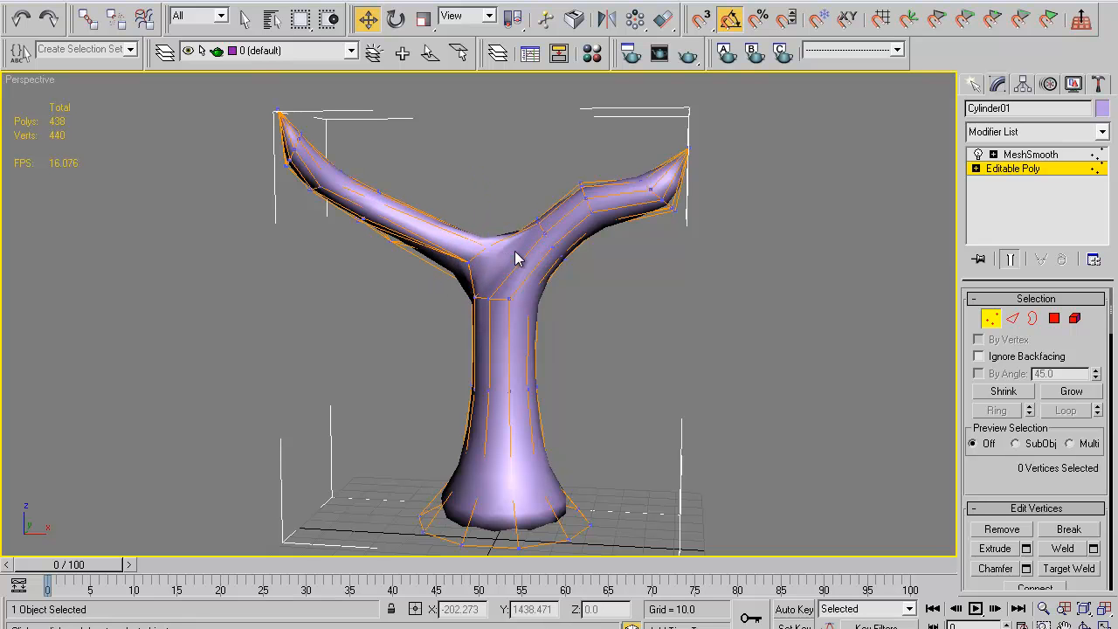
click(505, 242)
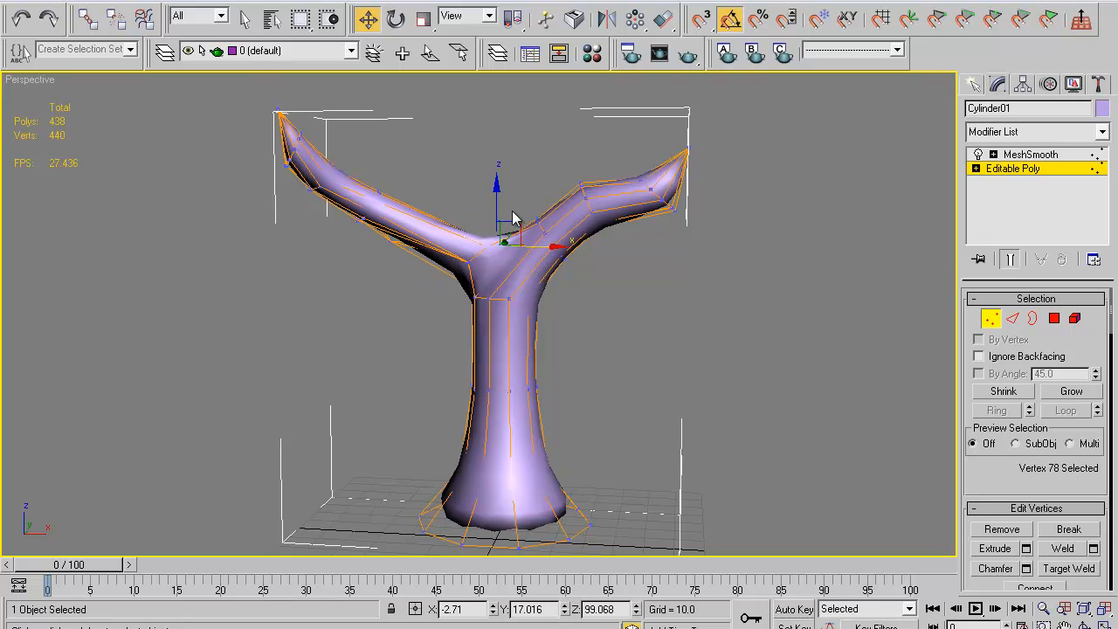
drag(513, 216, 466, 232)
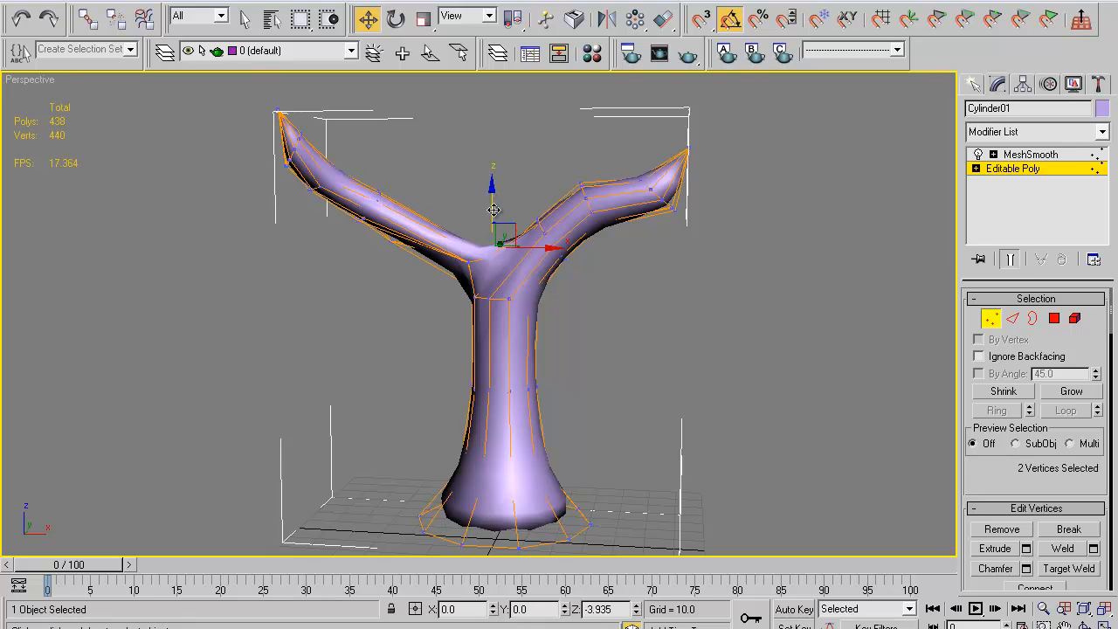
drag(493, 209, 502, 236)
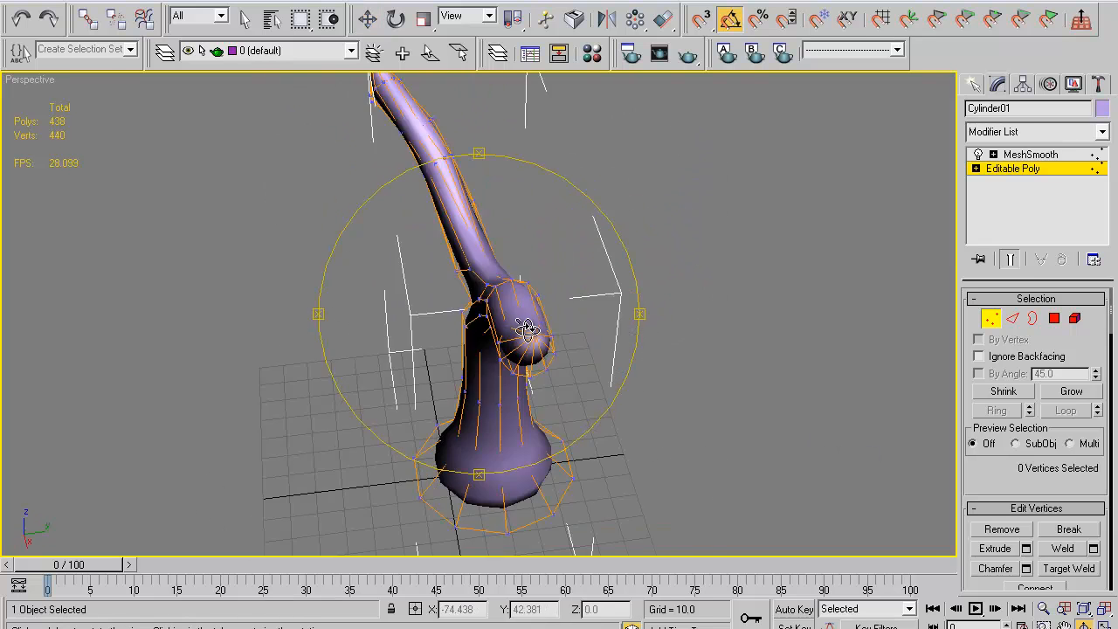
Narrow and raise the right branch tip vertices, then deselect and orbit to check.
drag(524, 327, 620, 325)
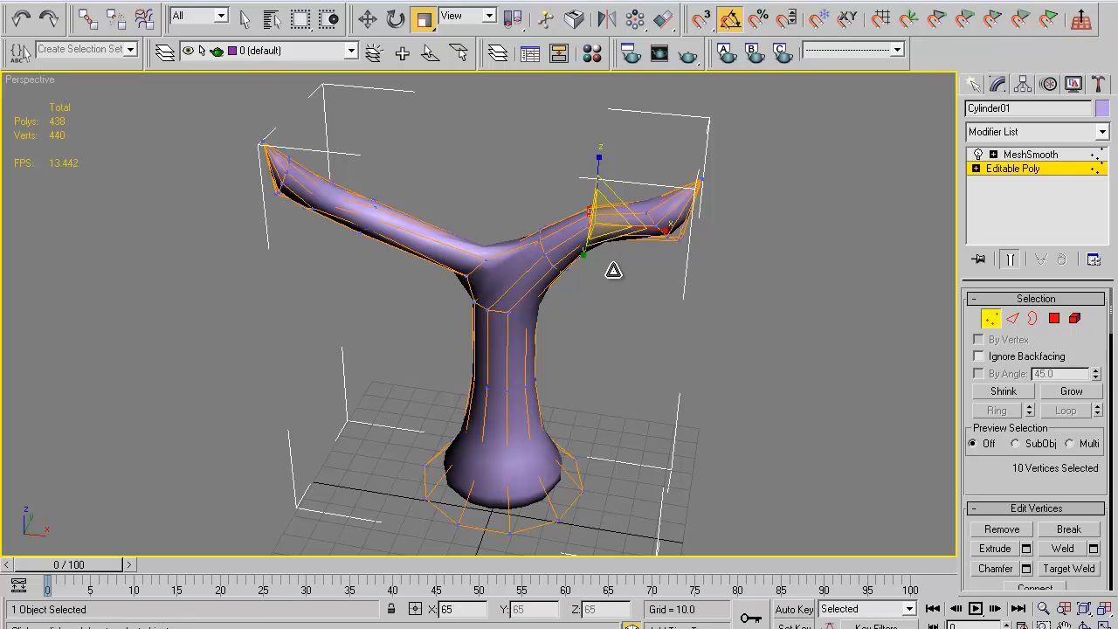
drag(612, 271, 563, 258)
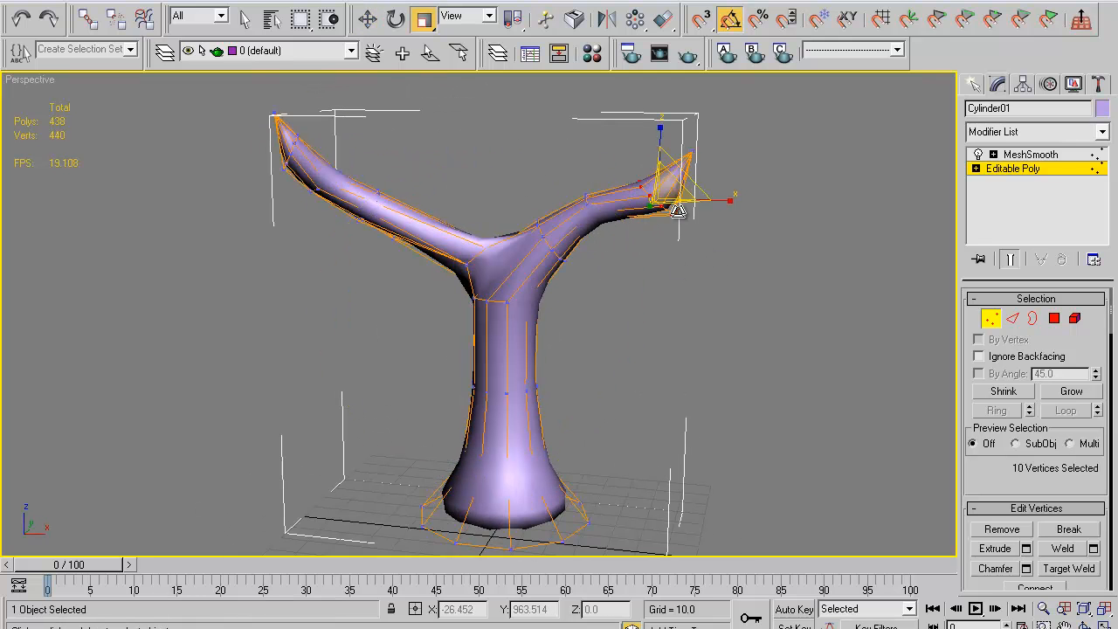
click(608, 307)
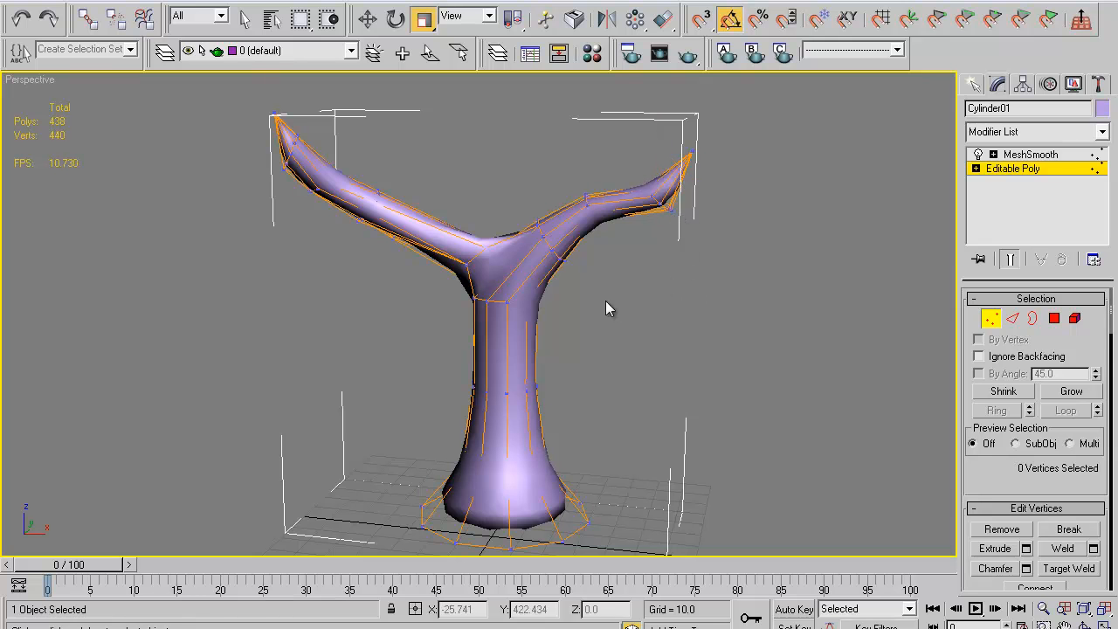
drag(608, 309, 605, 303)
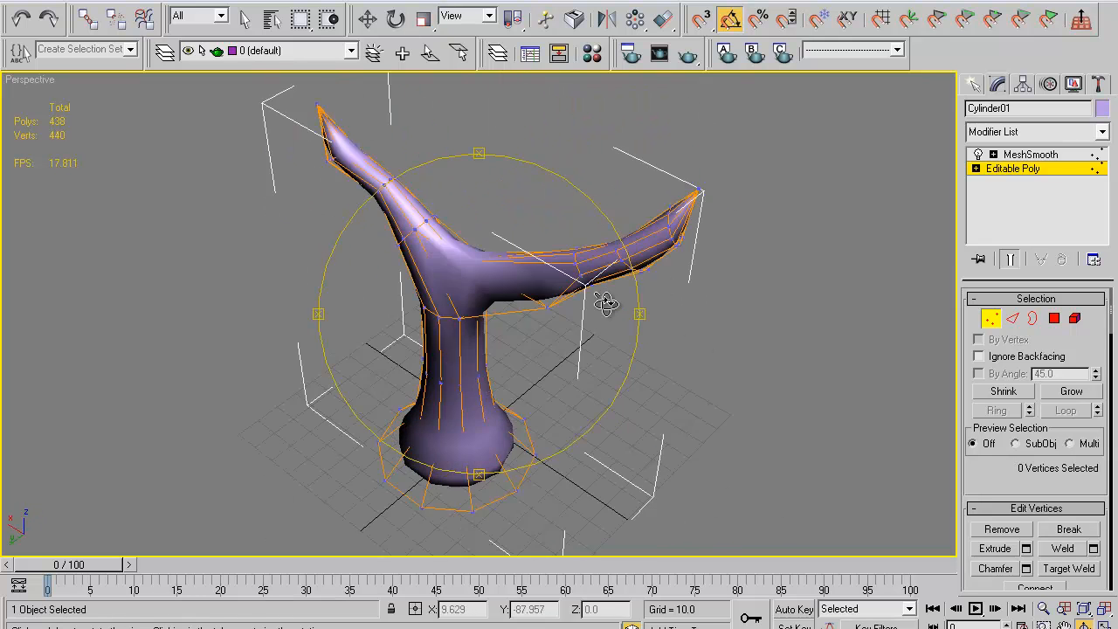
drag(602, 301, 694, 283)
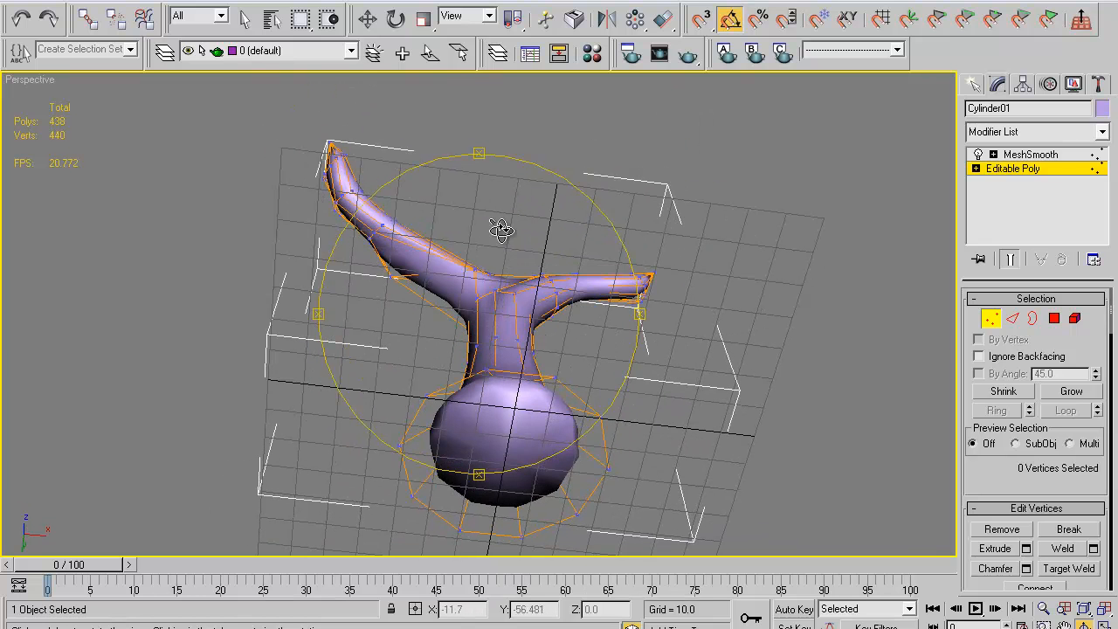
click(1075, 318)
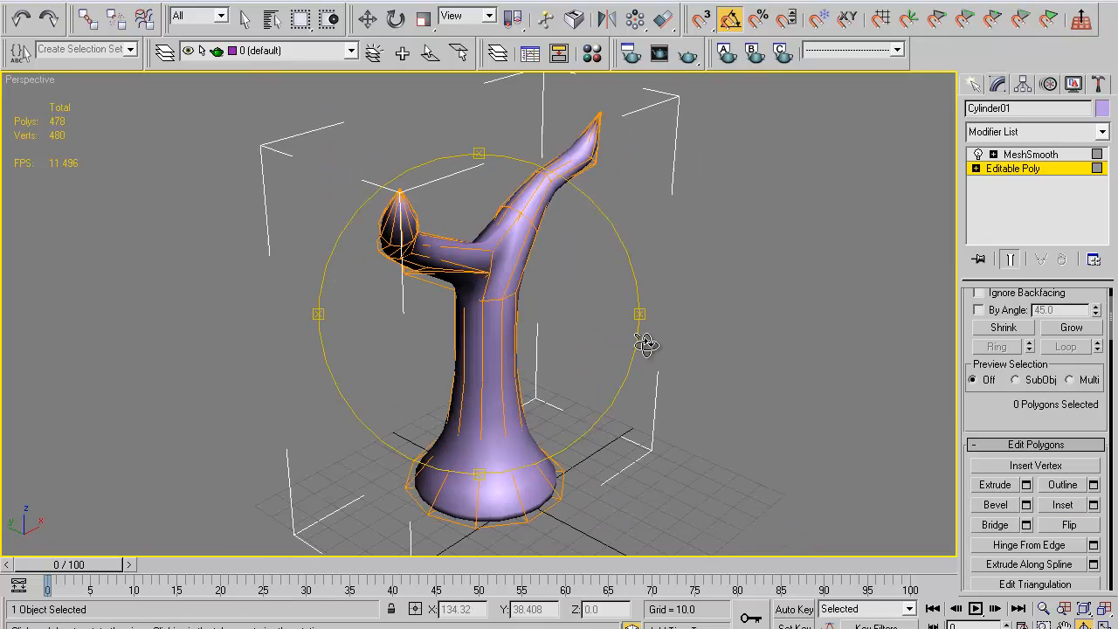
Orbit to the front and deselect to view the final 1,912-polygon smoothed tree.
drag(647, 341, 860, 284)
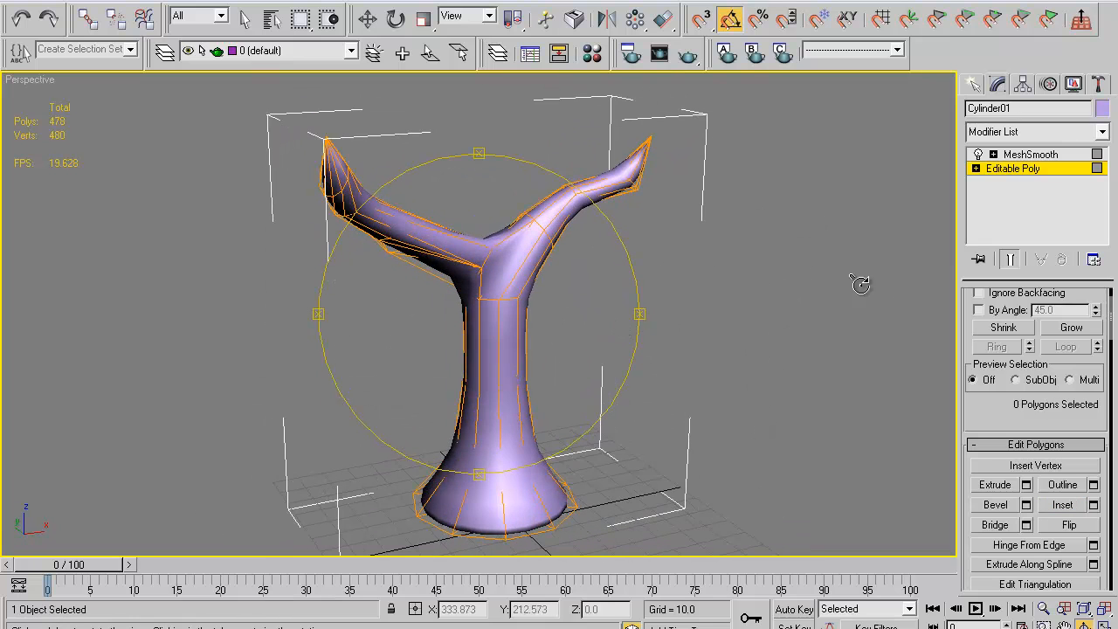
click(1030, 154)
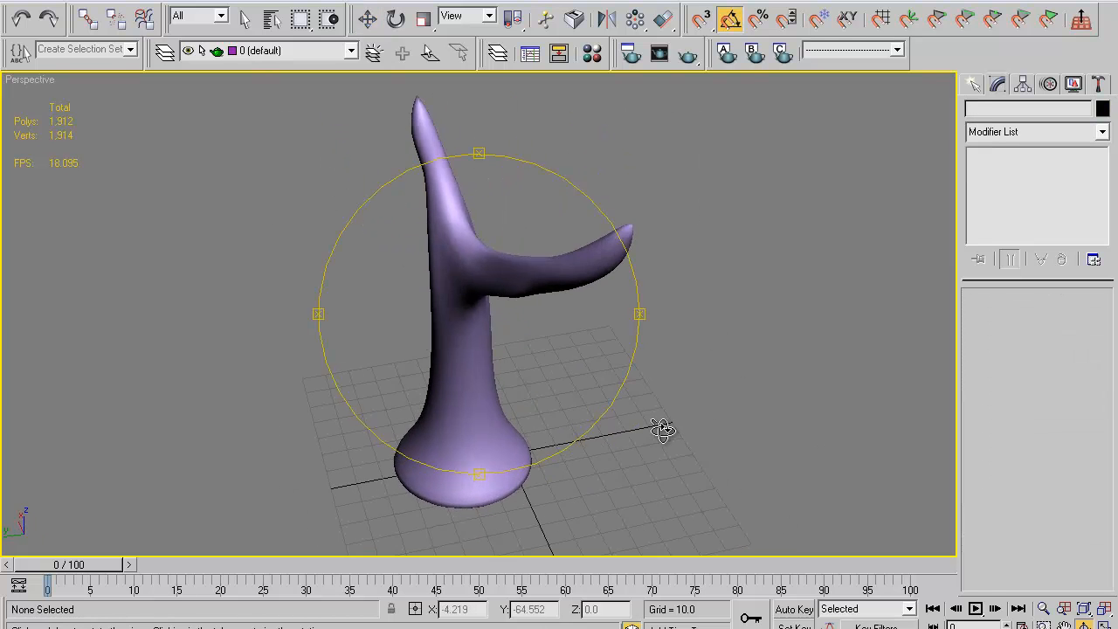
drag(662, 428, 518, 384)
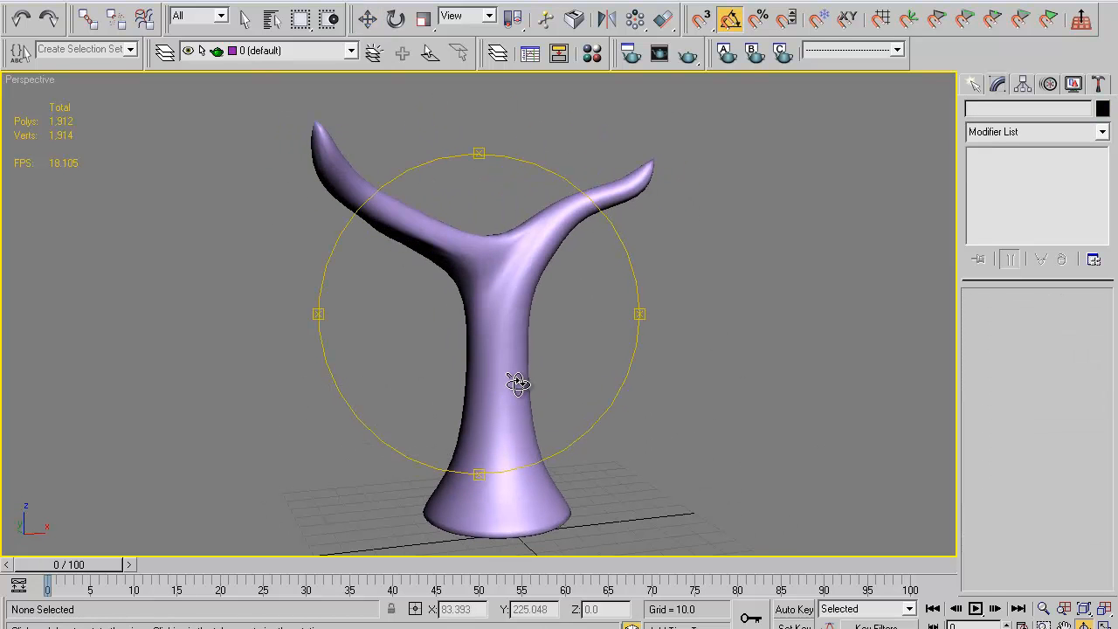
drag(518, 384, 493, 279)
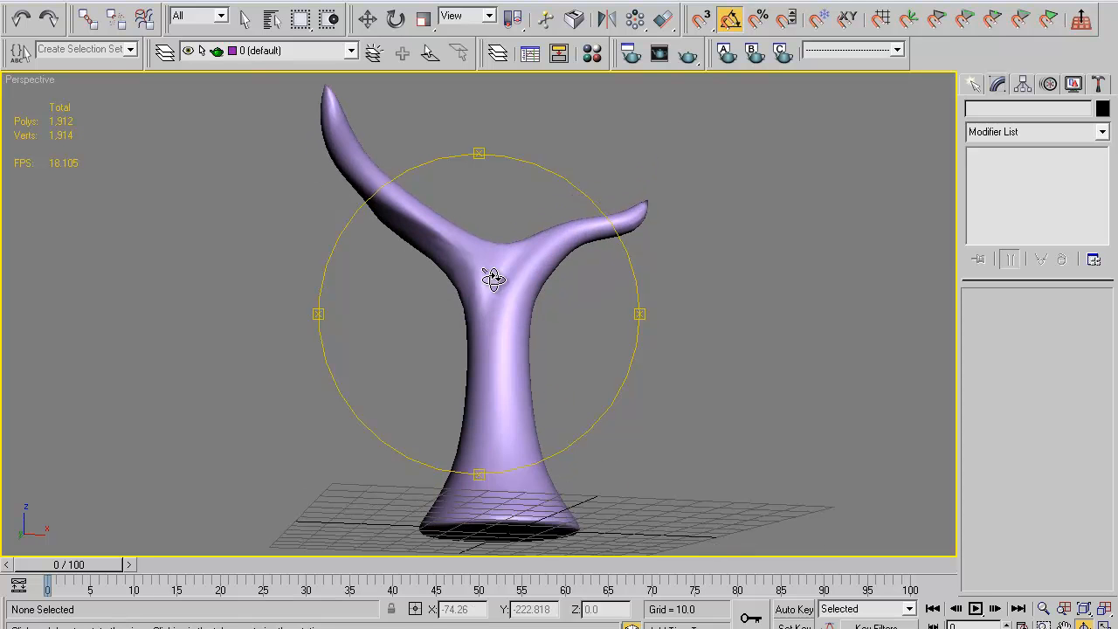